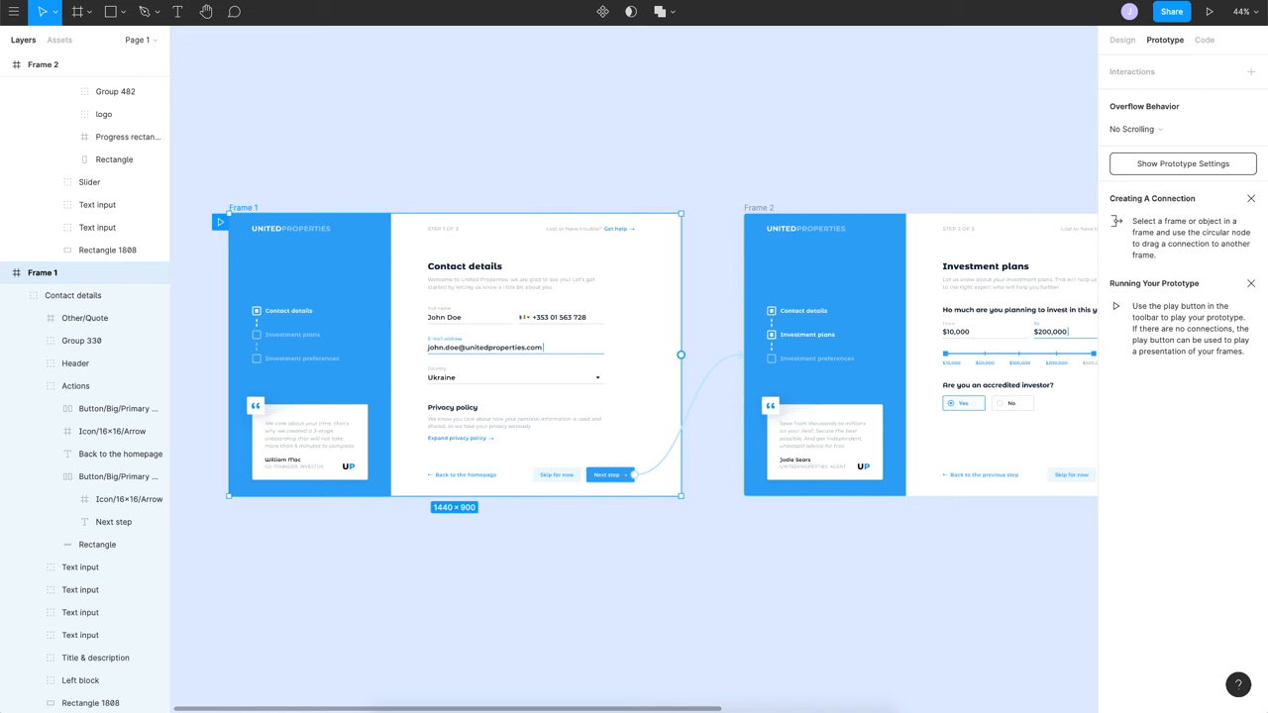
{"action": "mouse_move", "coordinate": [194, 147]}
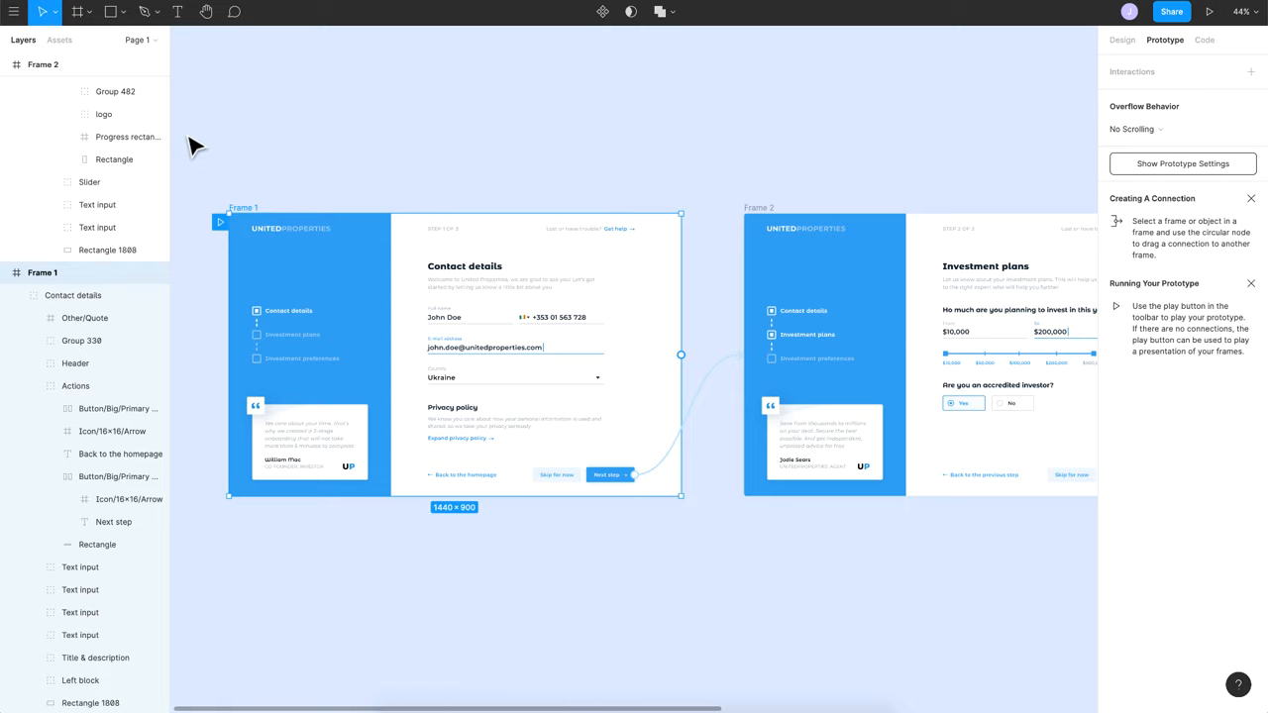
{"action": "mouse_move", "coordinate": [198, 111]}
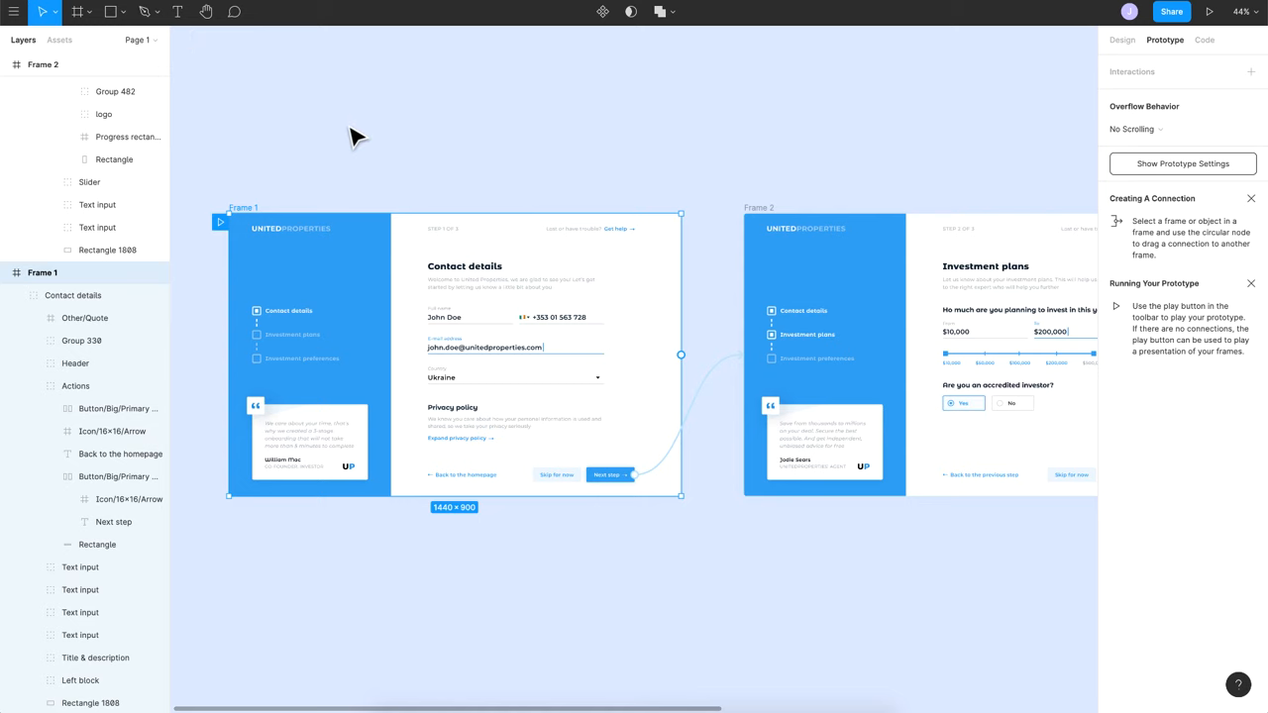
{"action": "mouse_move", "coordinate": [234, 210]}
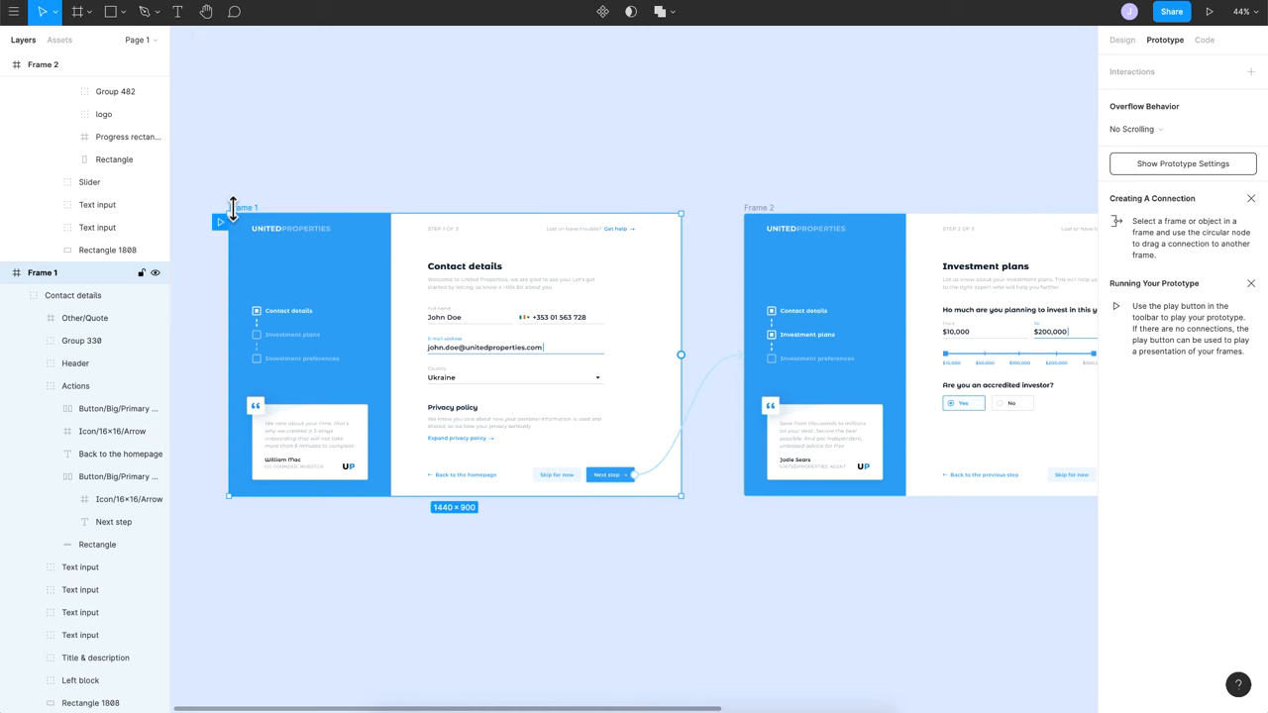
{"action": "mouse_move", "coordinate": [236, 210]}
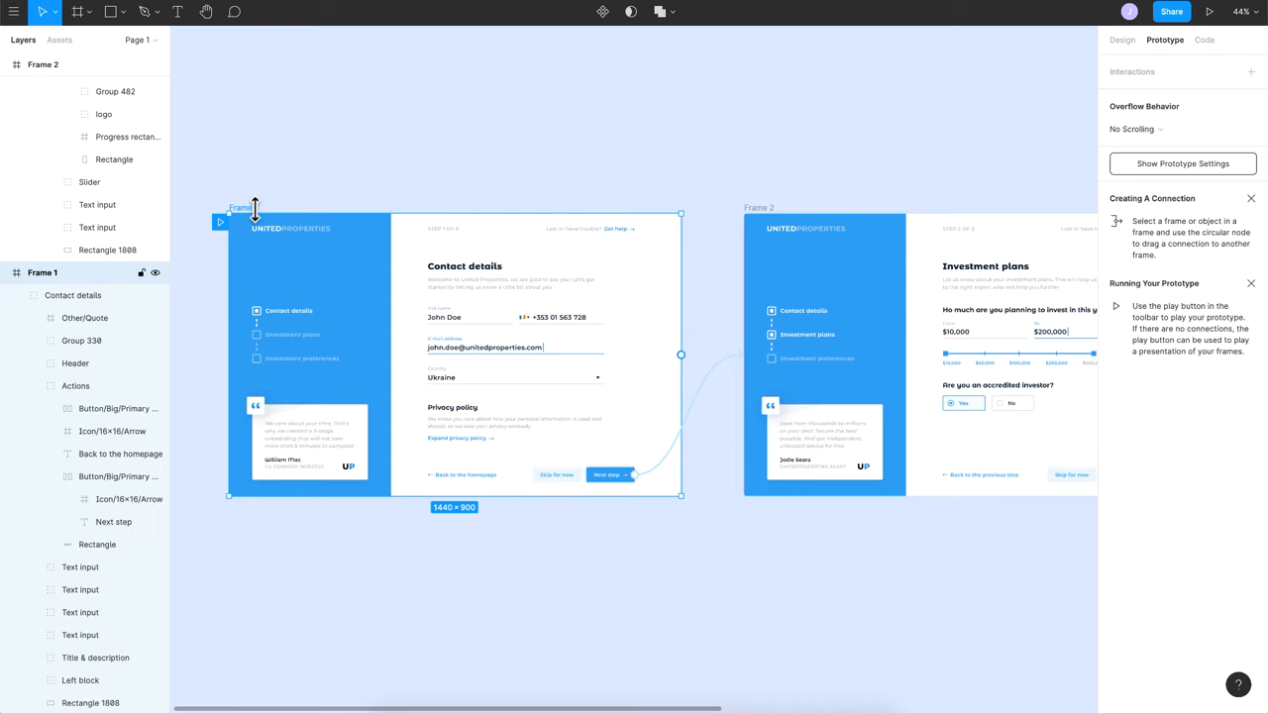
{"action": "mouse_move", "coordinate": [513, 180]}
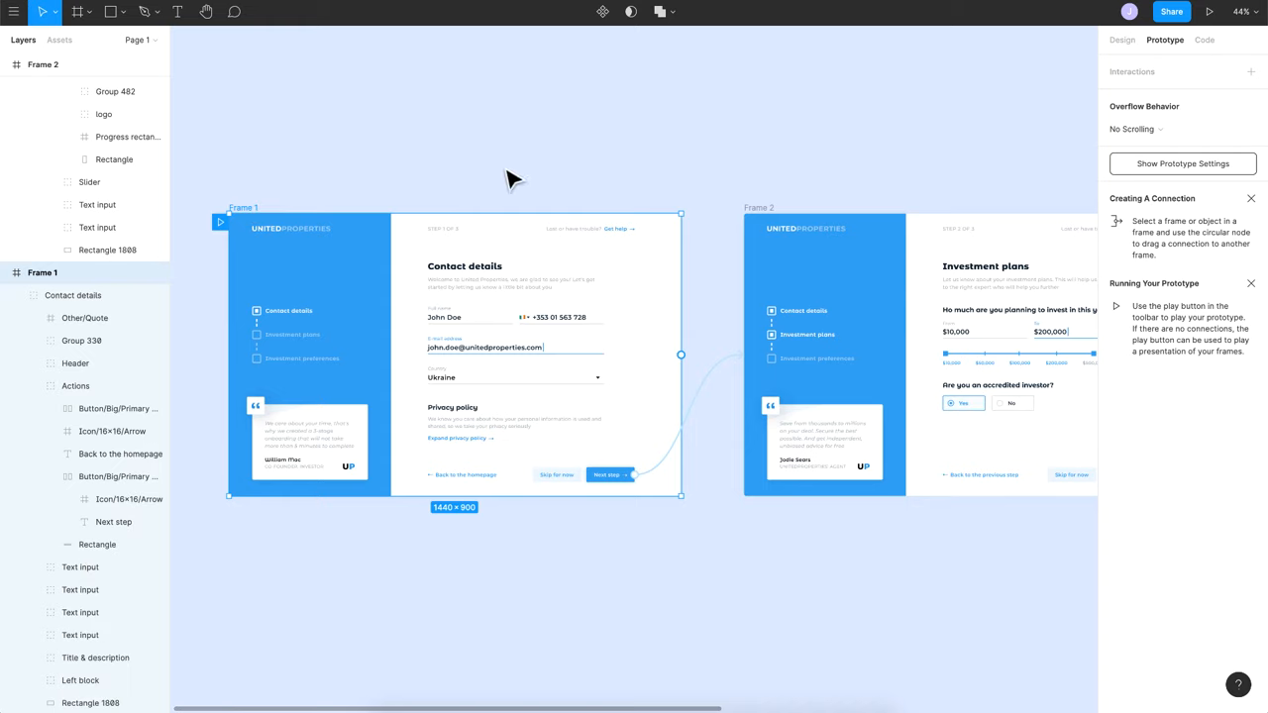
{"action": "mouse_move", "coordinate": [1185, 32]}
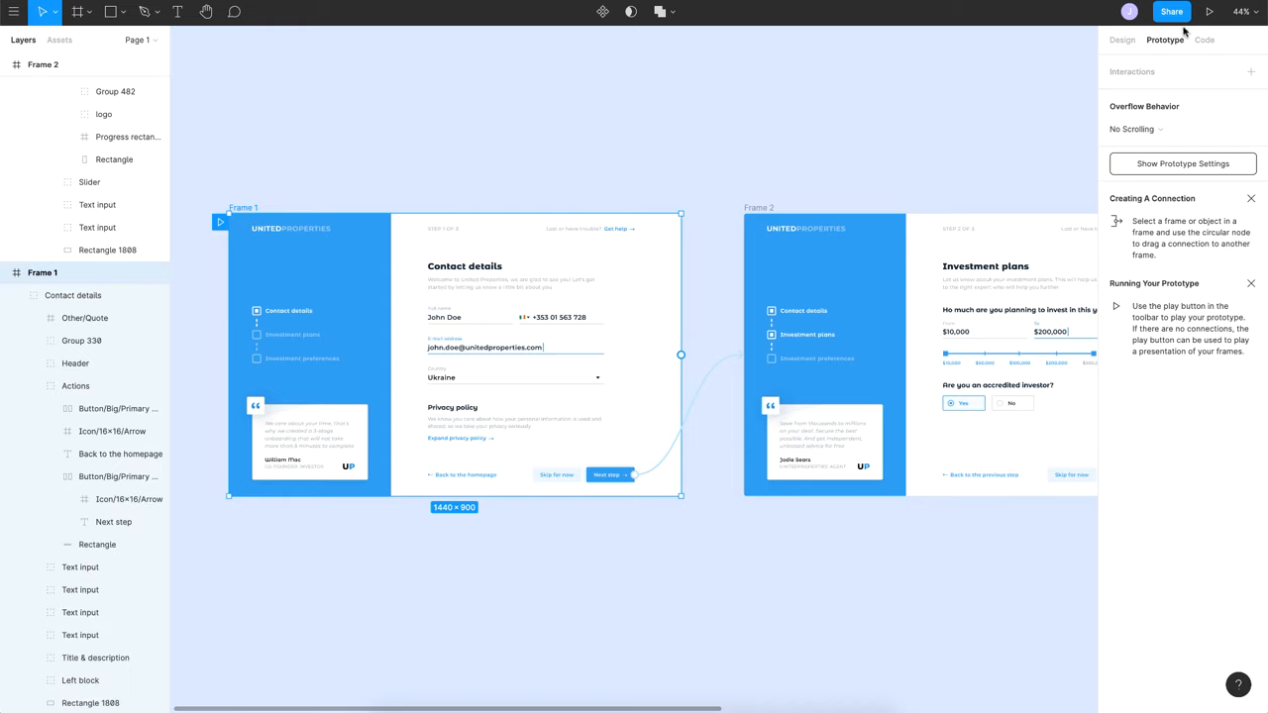
Present the User onboarding prototype and open it as a full-tab browser prototype link.
{"action": "left_click", "coordinate": [1209, 12]}
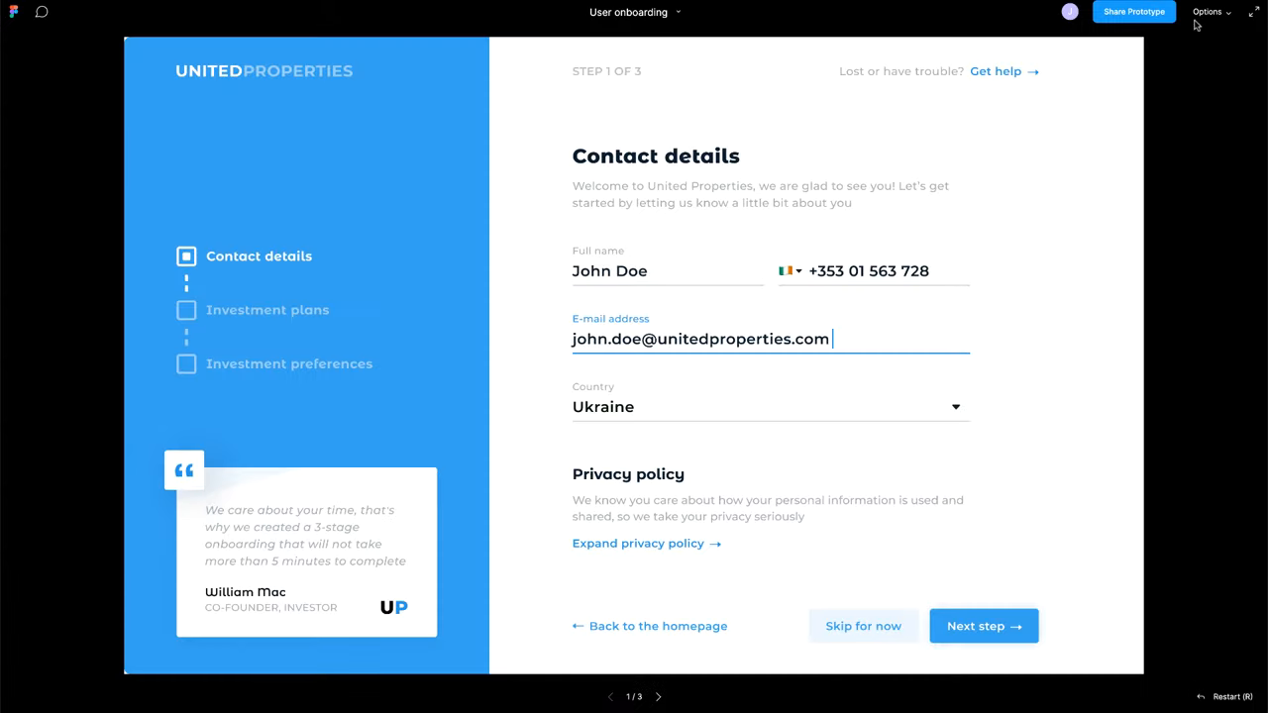
{"action": "left_click", "coordinate": [1134, 12]}
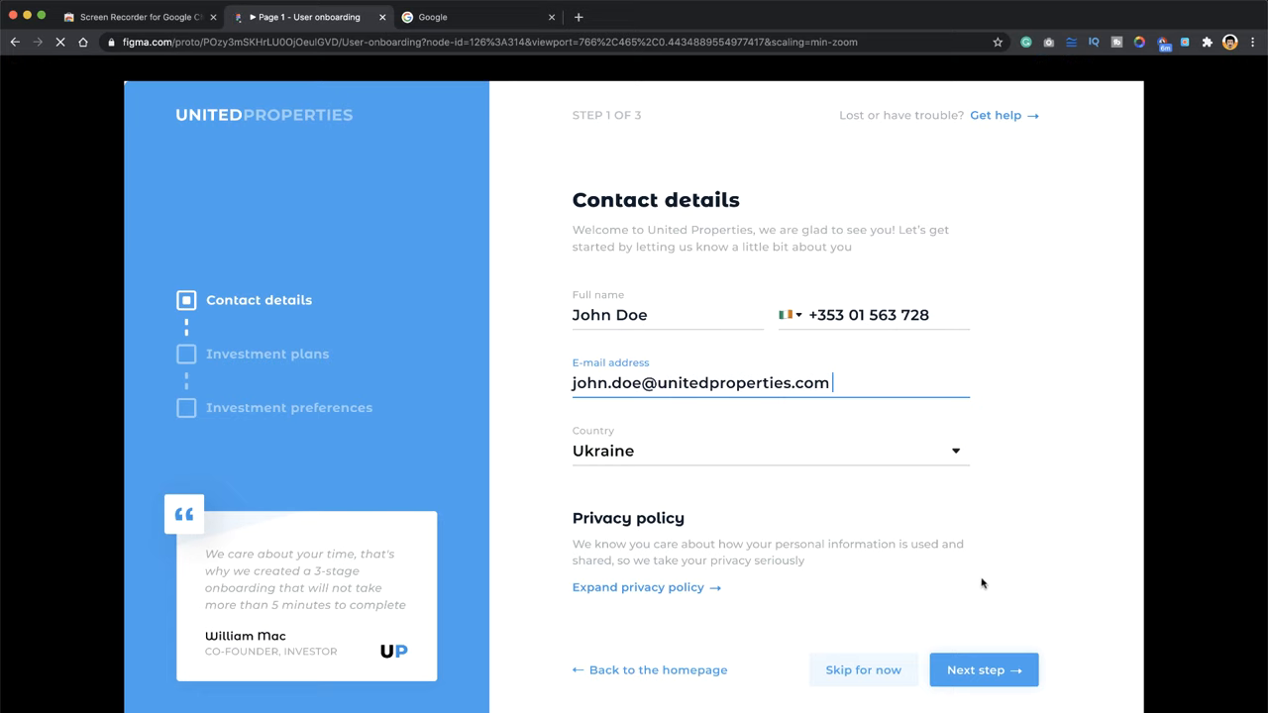
{"action": "left_click", "coordinate": [982, 670]}
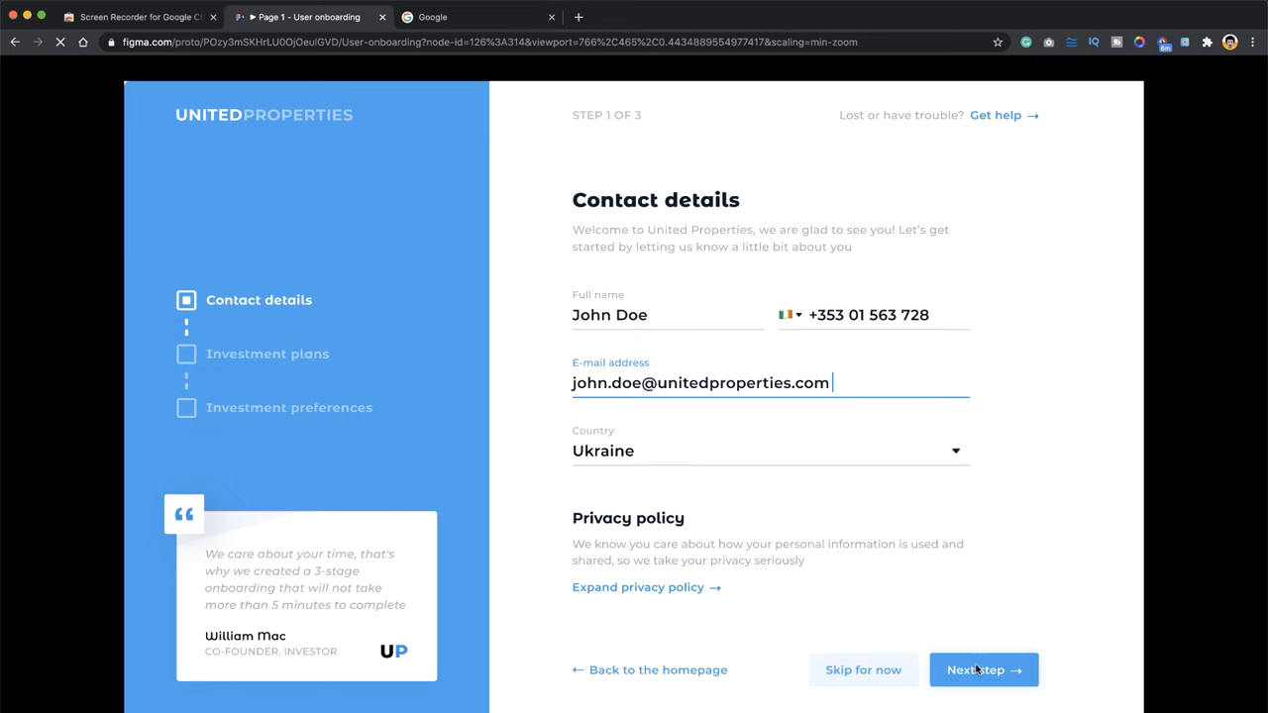
{"action": "mouse_move", "coordinate": [420, 341]}
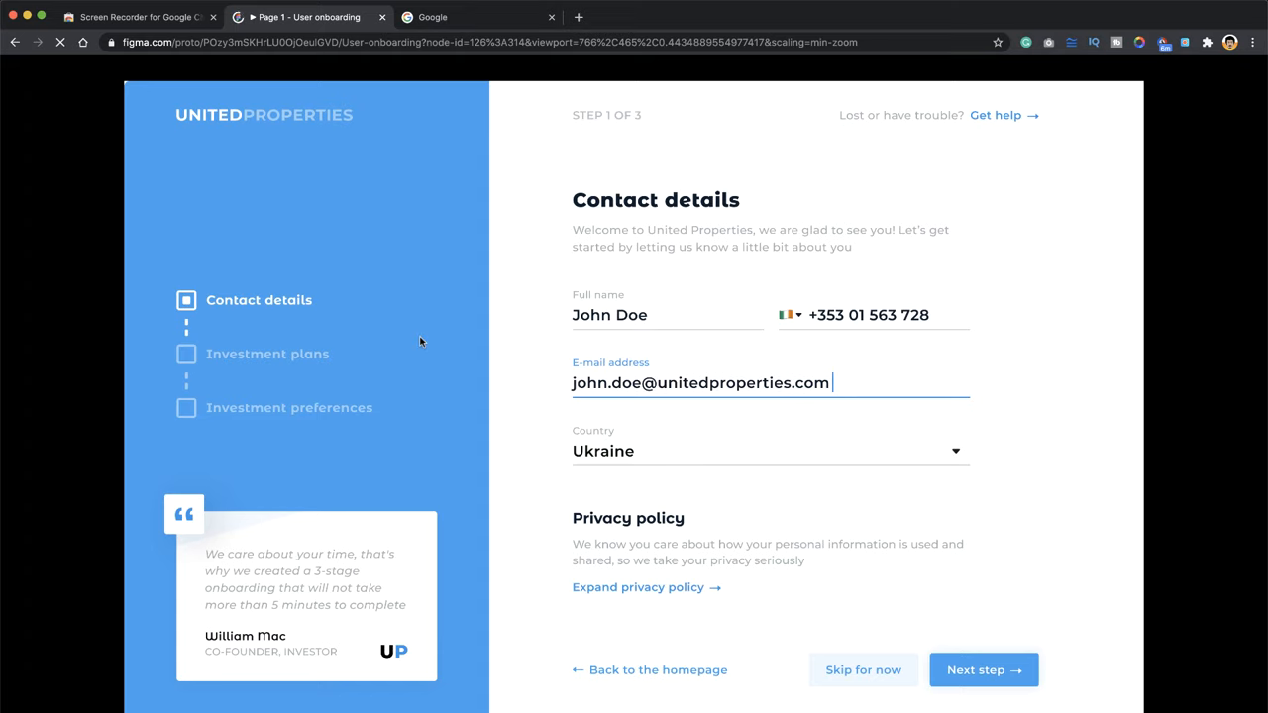
Switch to the Screen Recorder extension's Chrome Web Store tab.
{"action": "left_click", "coordinate": [139, 16]}
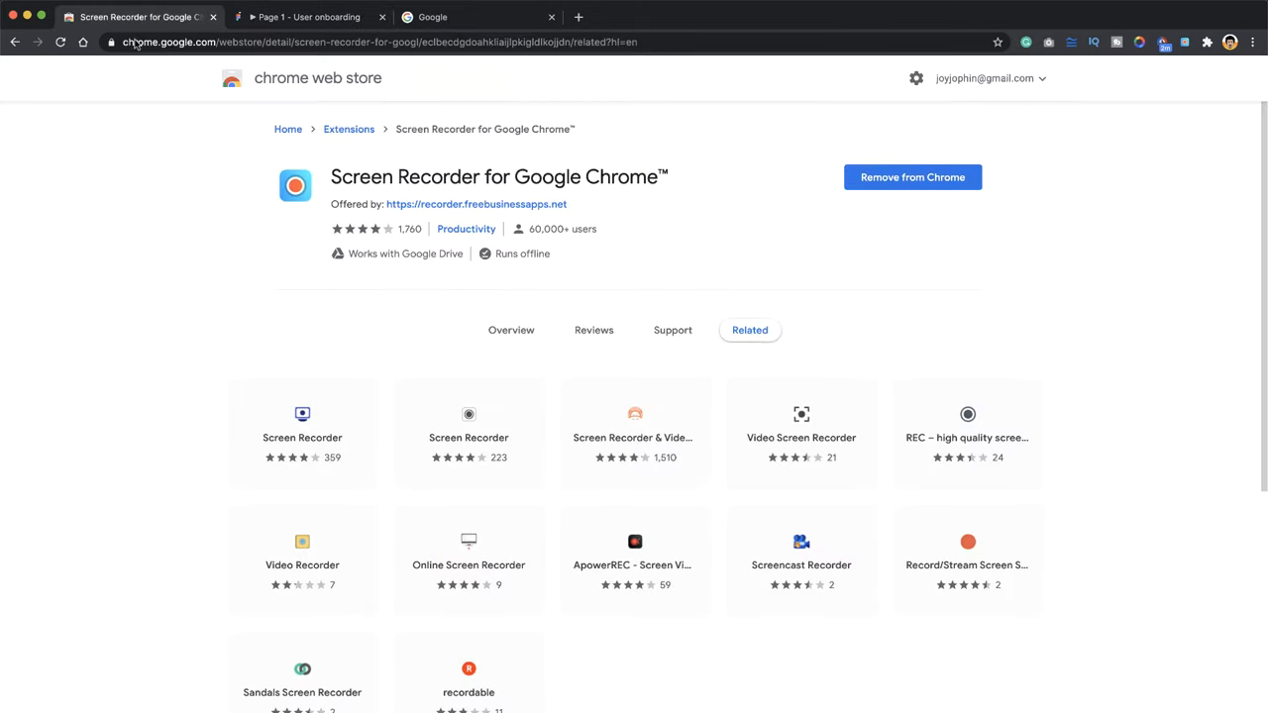
{"action": "mouse_move", "coordinate": [178, 196]}
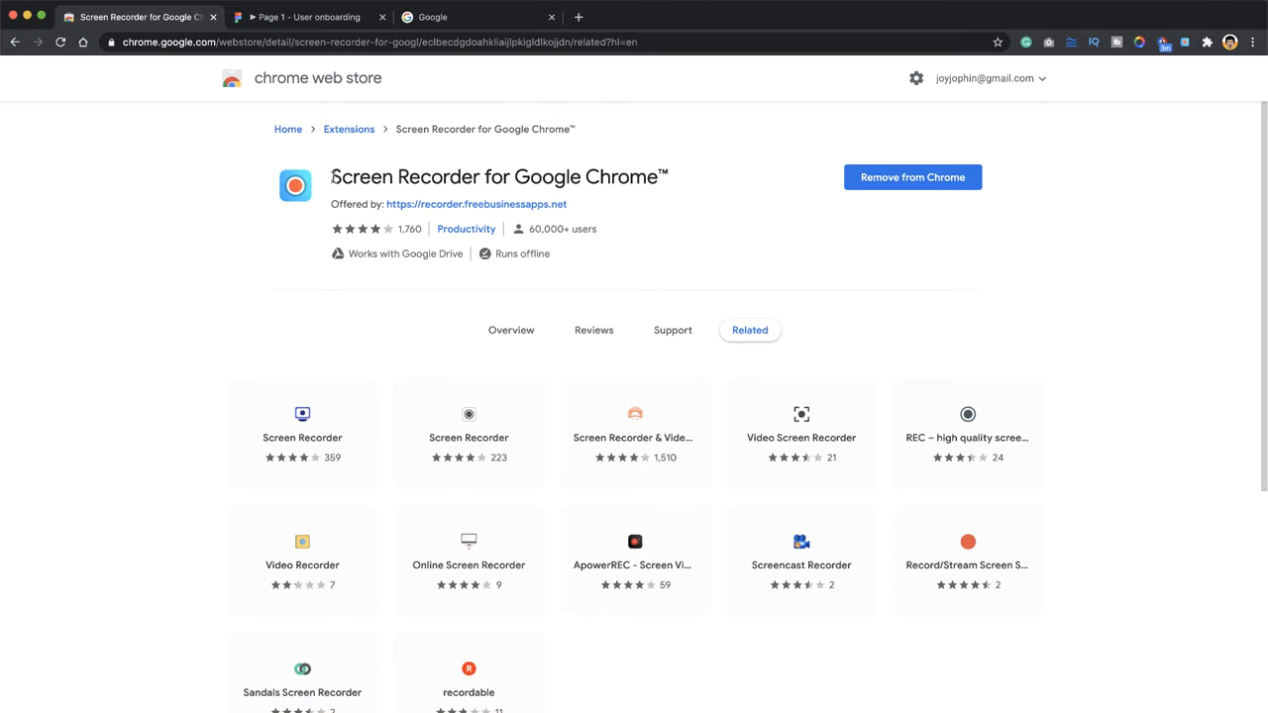
{"action": "mouse_move", "coordinate": [674, 176]}
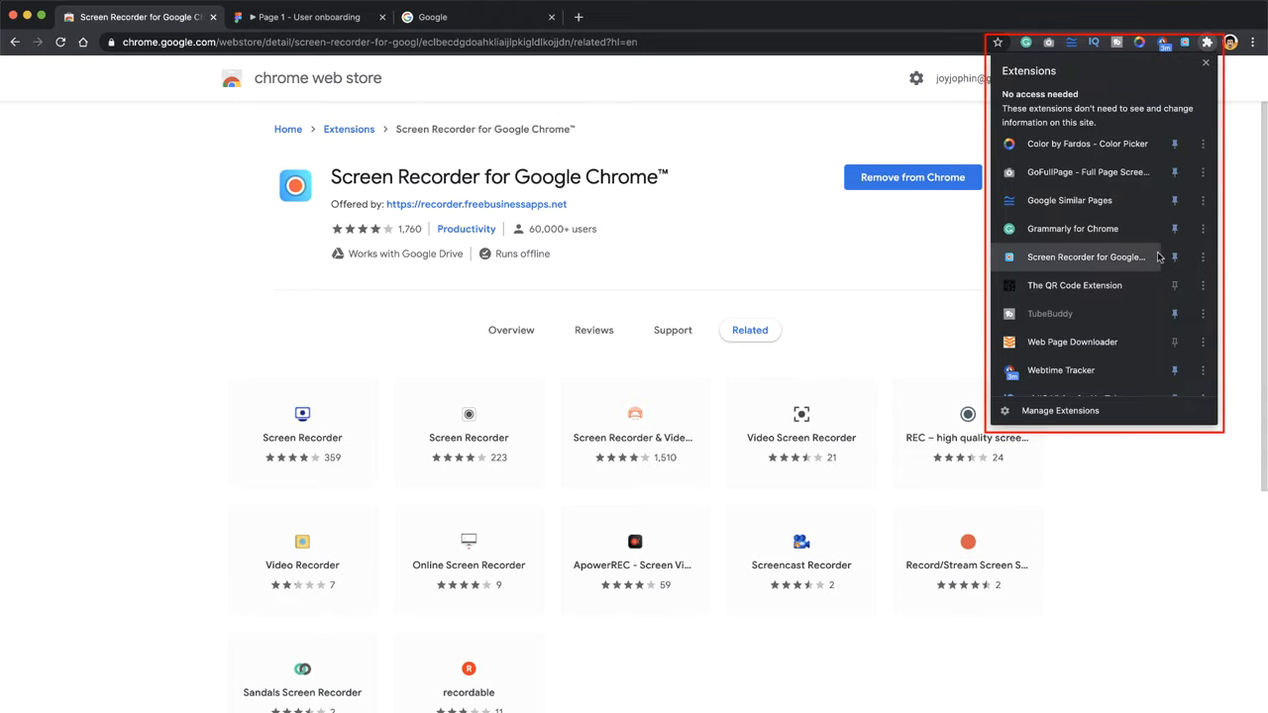
{"action": "mouse_move", "coordinate": [1066, 52]}
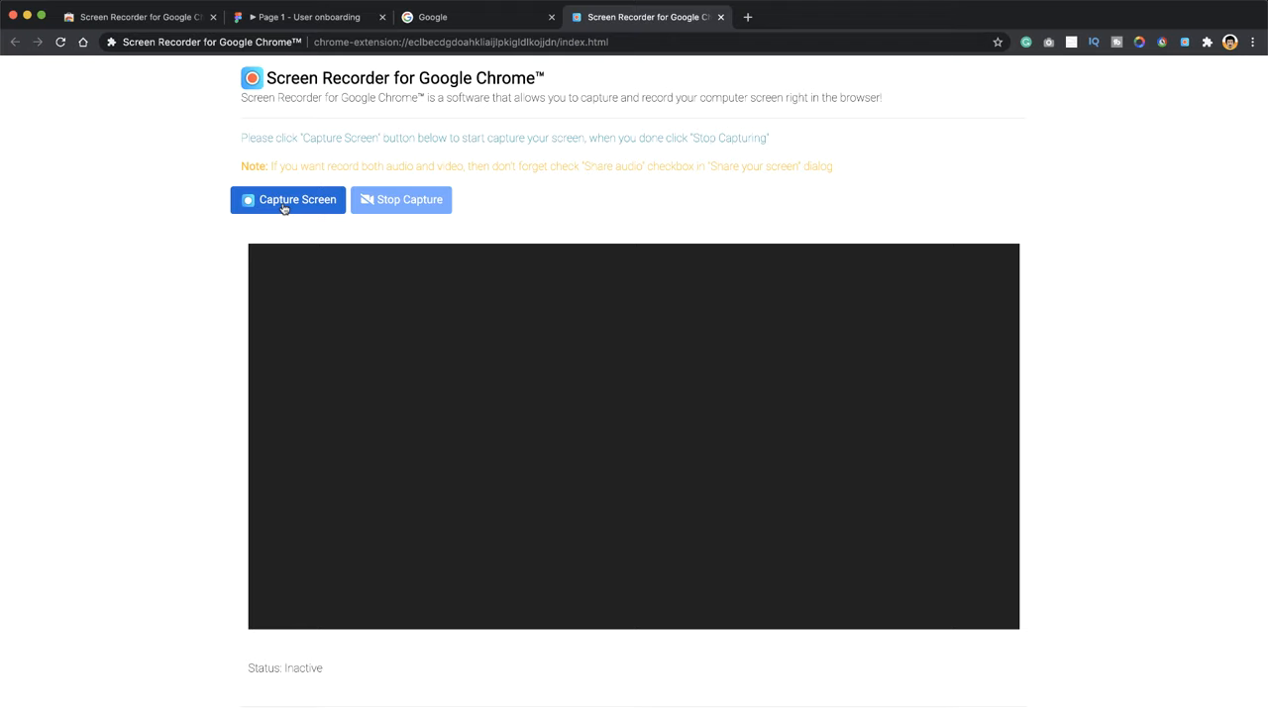
Start a Capture Screen recording of the 'Page 1 - User onboarding' Chrome tab.
{"action": "left_click", "coordinate": [289, 198]}
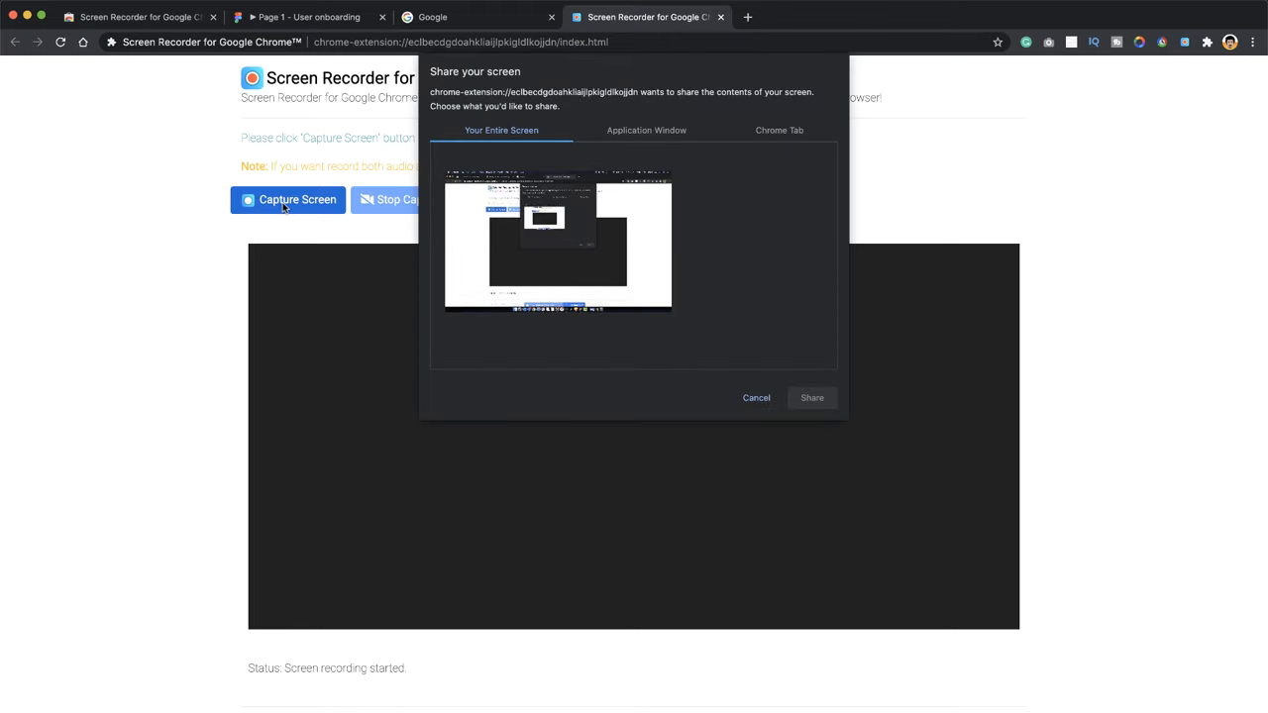
{"action": "mouse_move", "coordinate": [694, 139]}
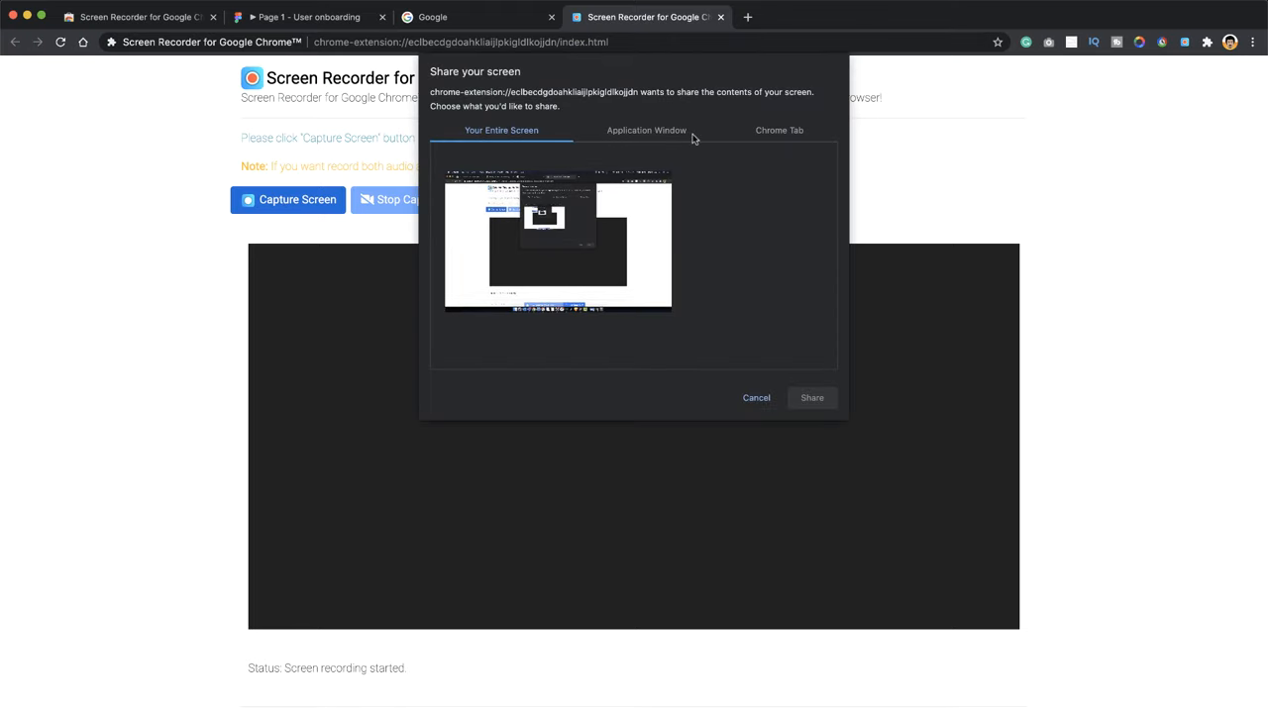
{"action": "left_click", "coordinate": [779, 130]}
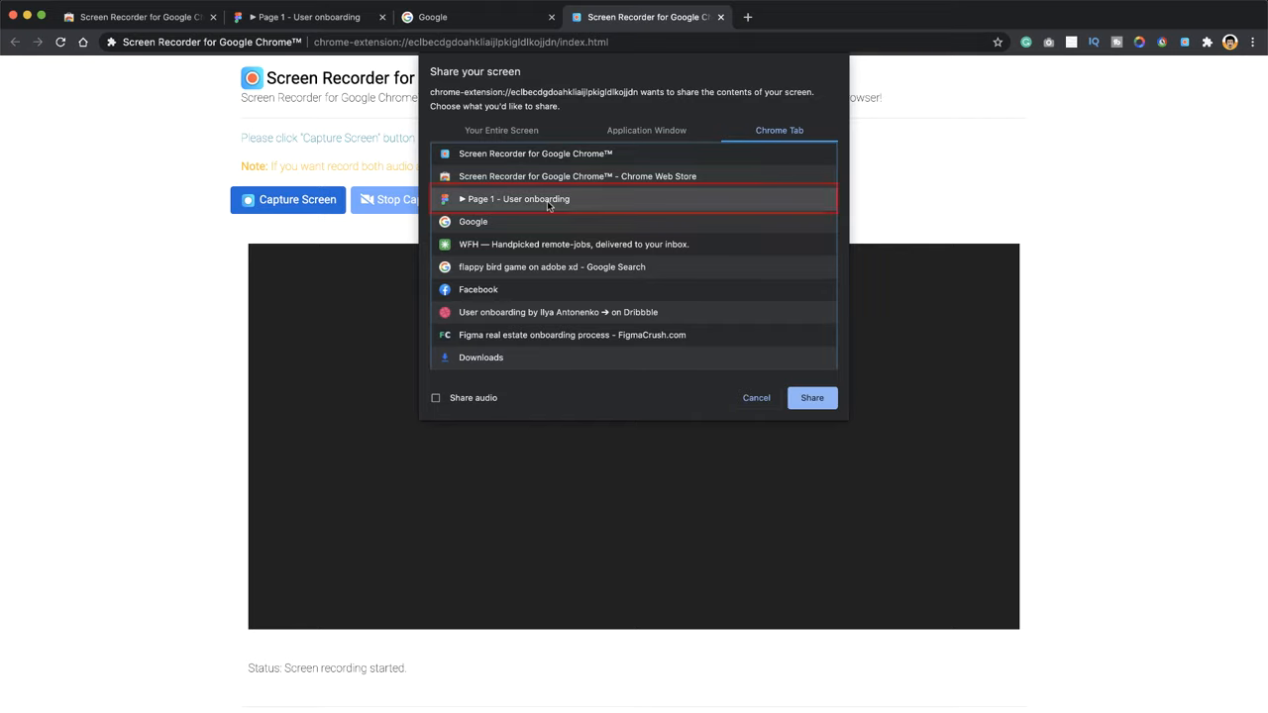
{"action": "left_click", "coordinate": [812, 396]}
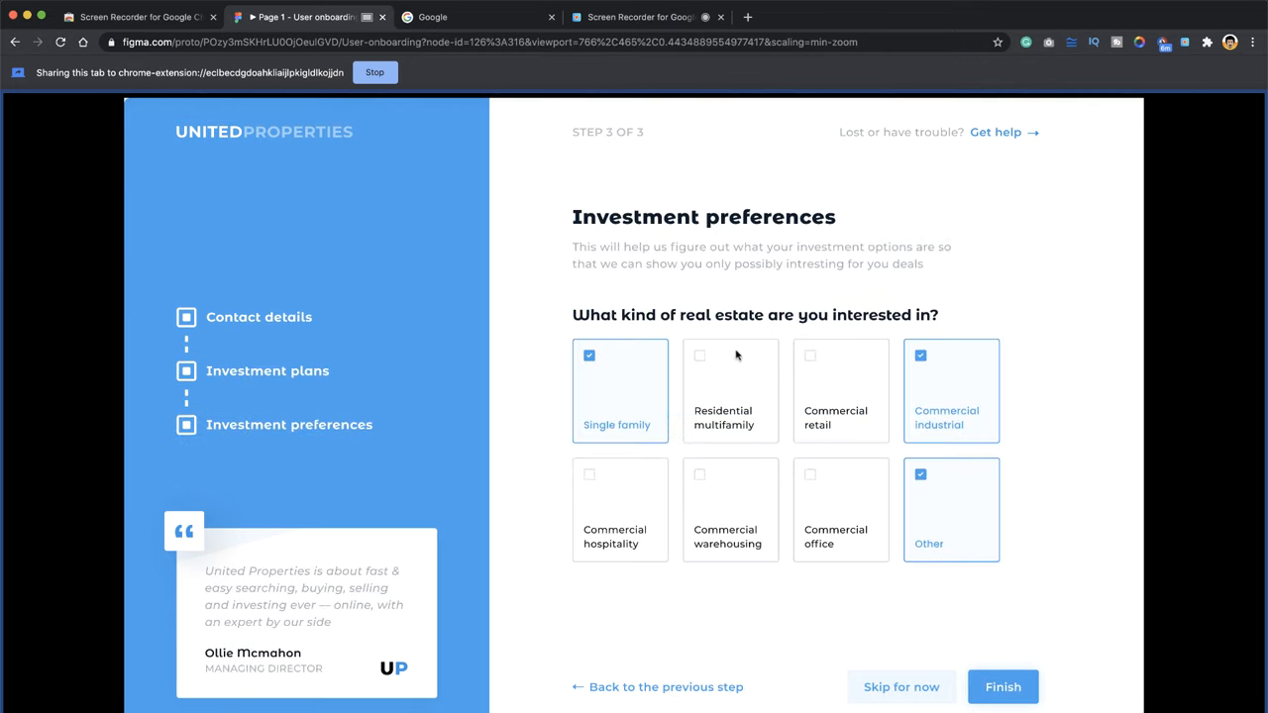
{"action": "mouse_move", "coordinate": [388, 93]}
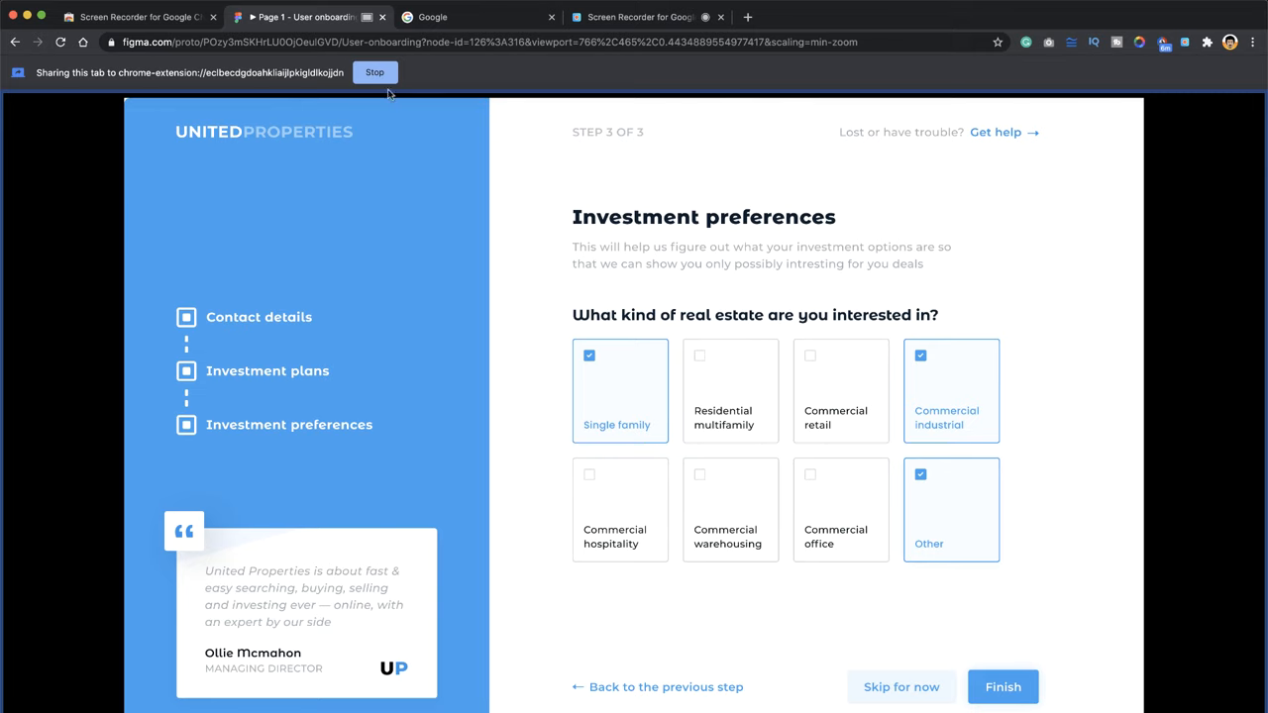
Stop the tab recording and switch to the Figma Meditation app UI file.
{"action": "left_click", "coordinate": [375, 72]}
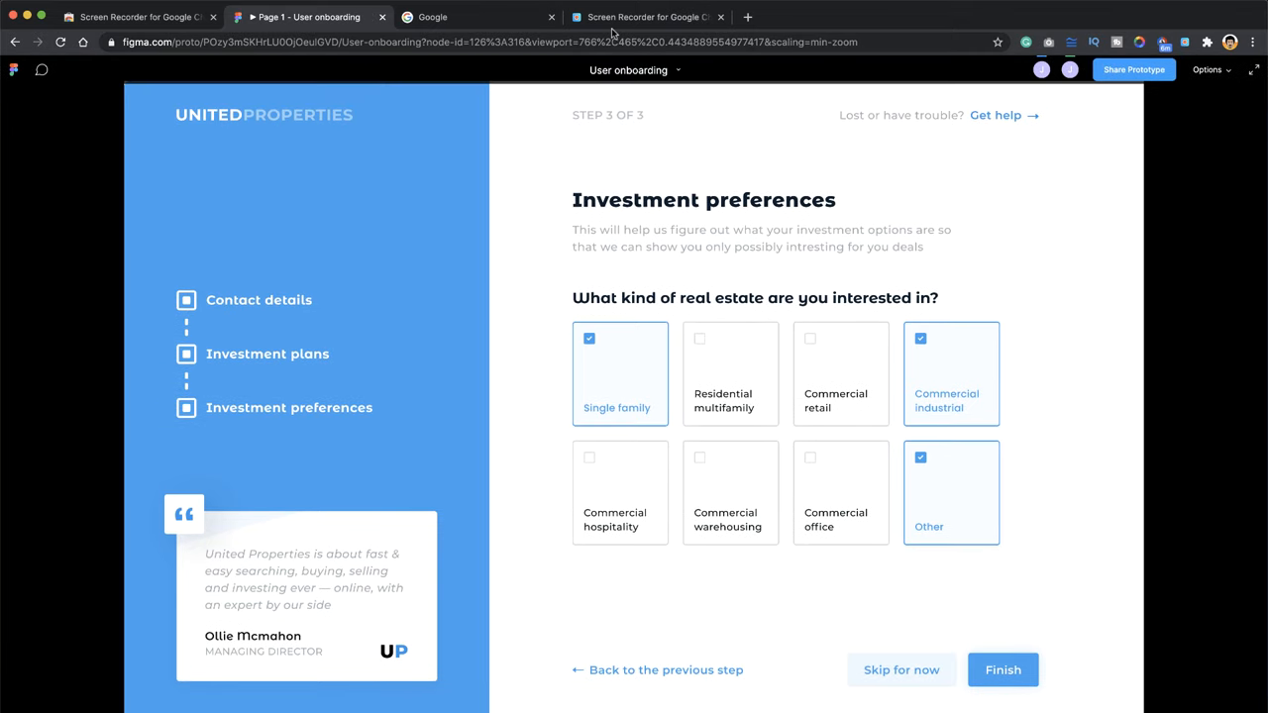
{"action": "left_click", "coordinate": [644, 16]}
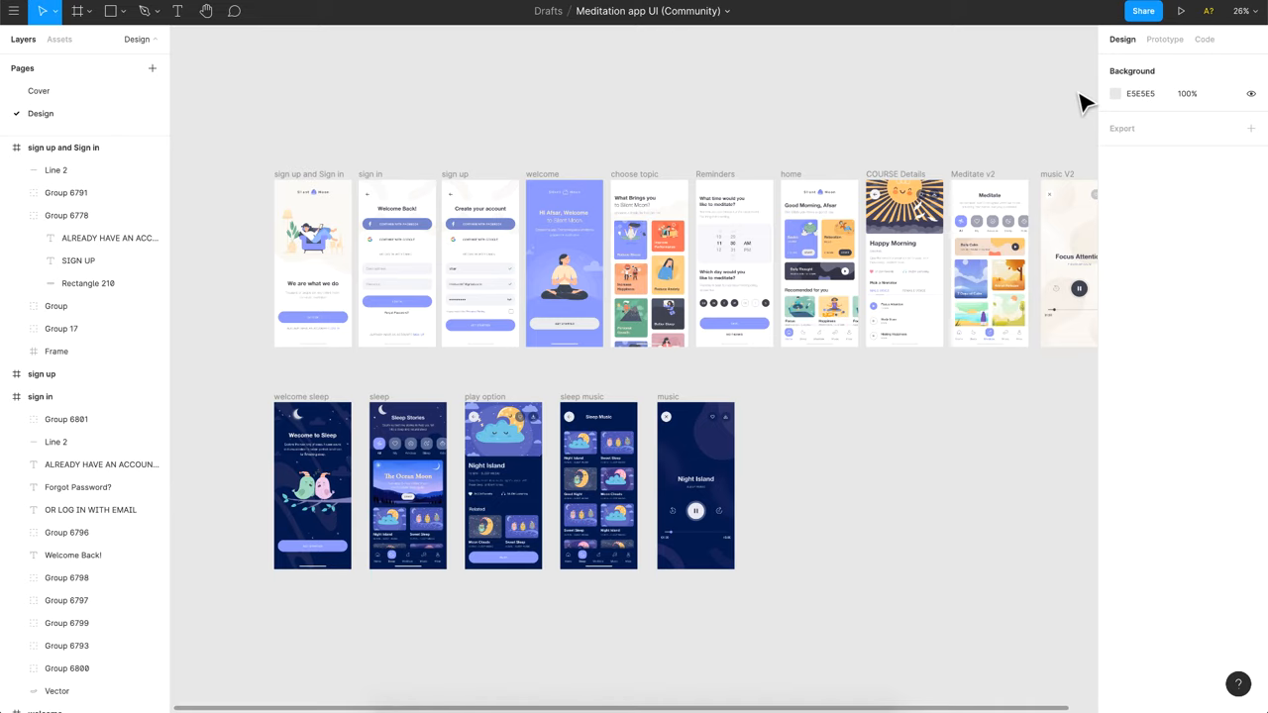
Run the meditation prototype in the browser, visit the log-in screen and return to the welcome screen.
{"action": "left_click", "coordinate": [1180, 11]}
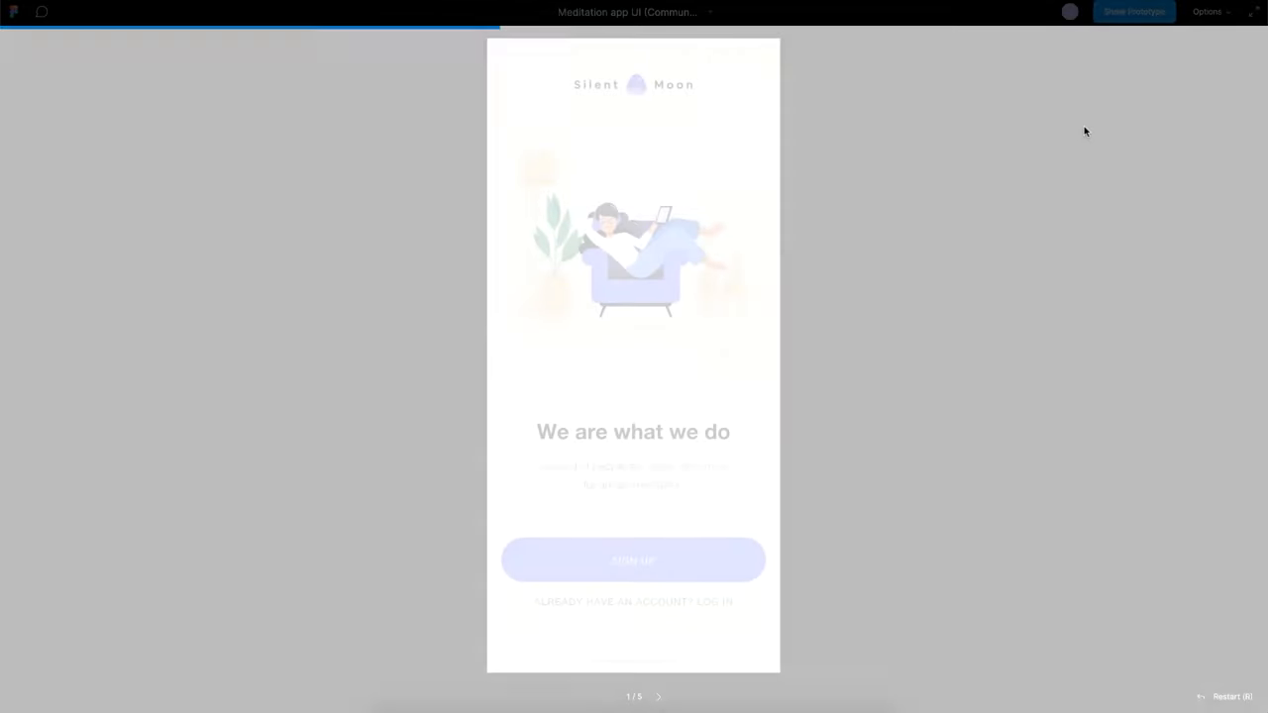
{"action": "left_click", "coordinate": [1134, 12]}
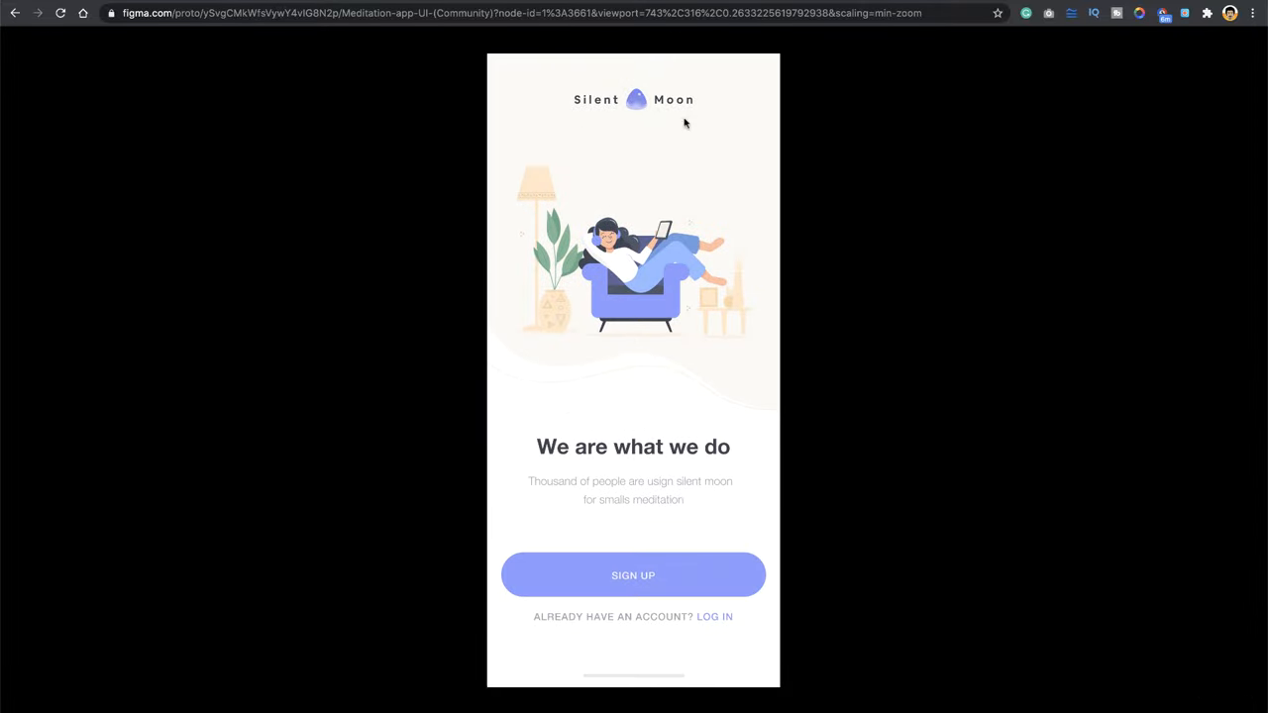
{"action": "left_click", "coordinate": [713, 617]}
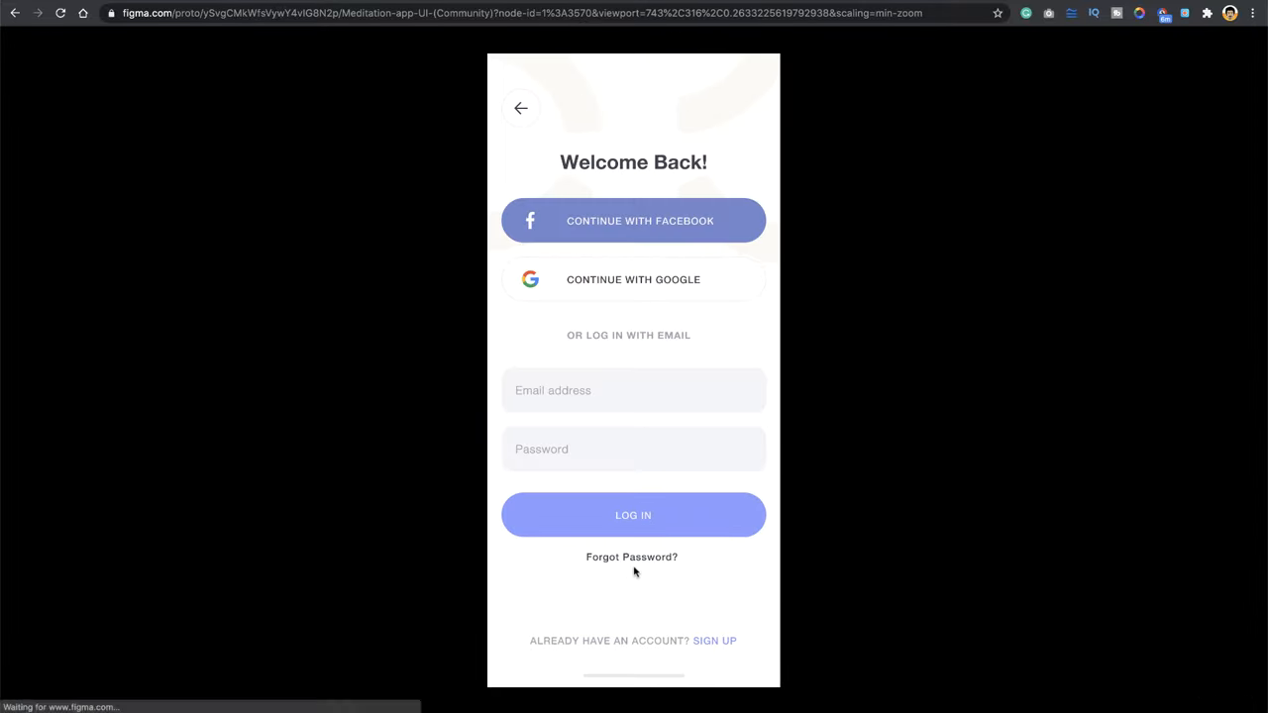
{"action": "left_click", "coordinate": [714, 642]}
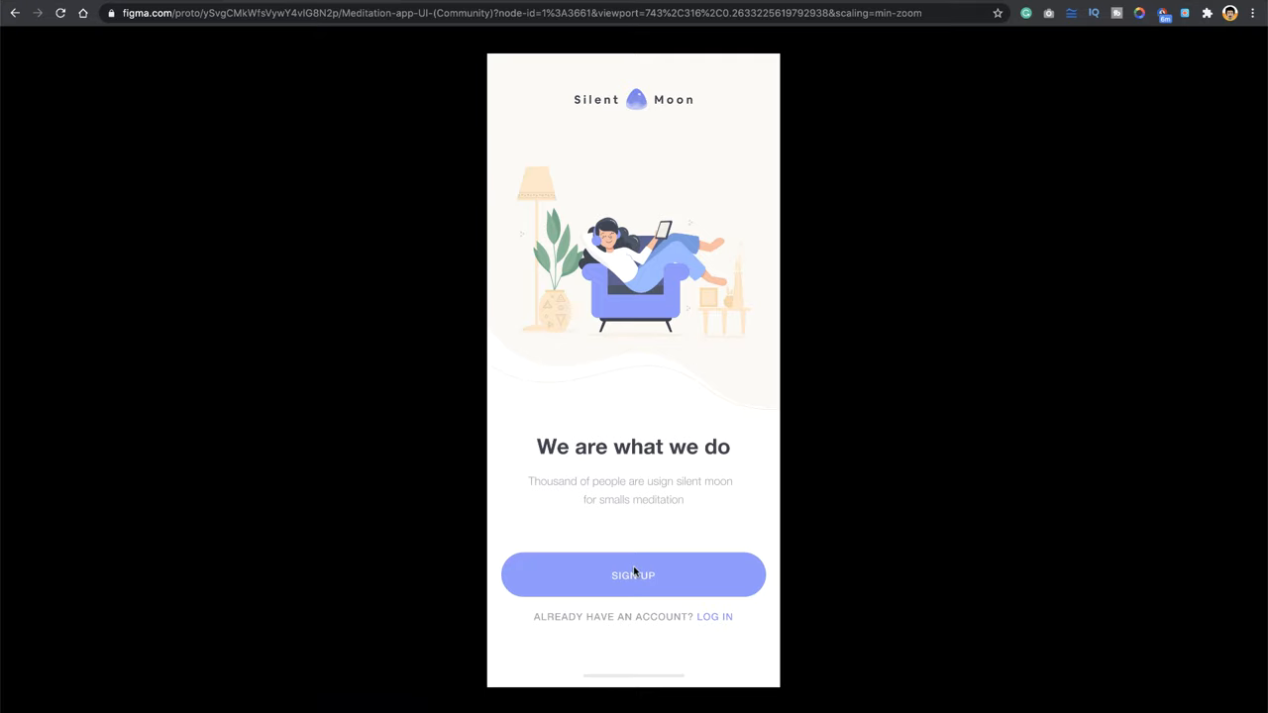
{"action": "mouse_move", "coordinate": [621, 182]}
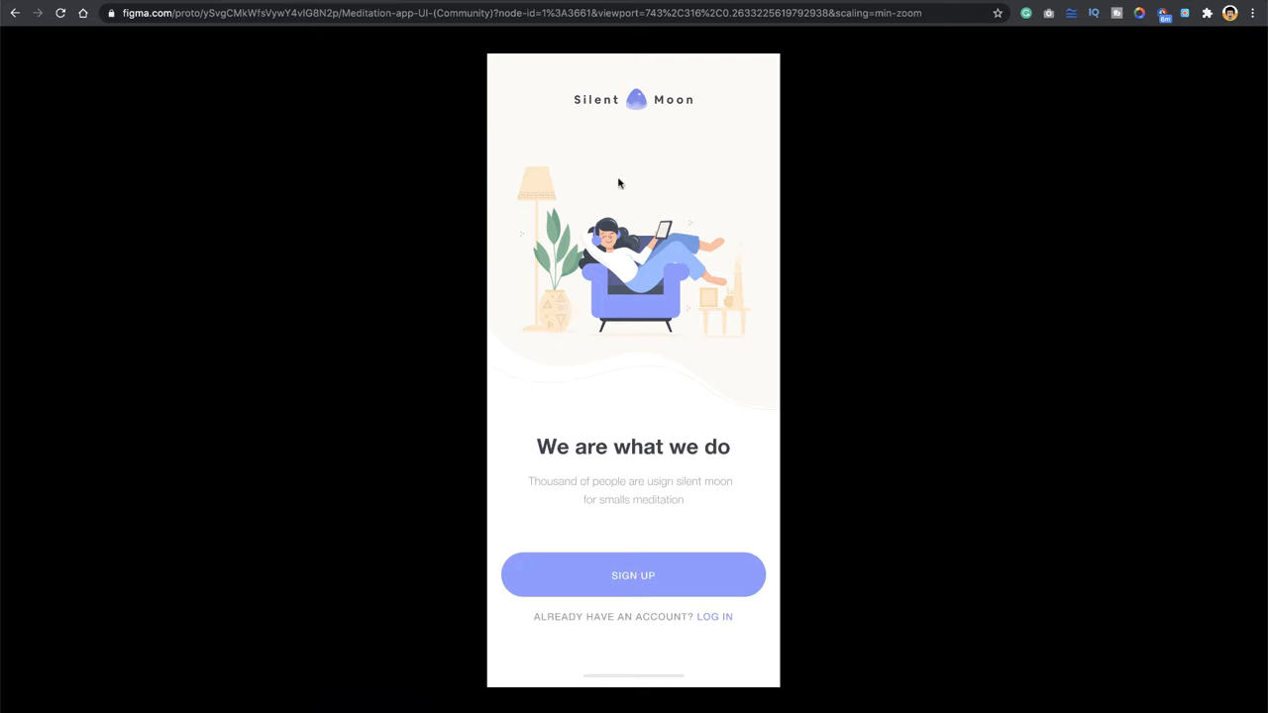
{"action": "mouse_move", "coordinate": [816, 301]}
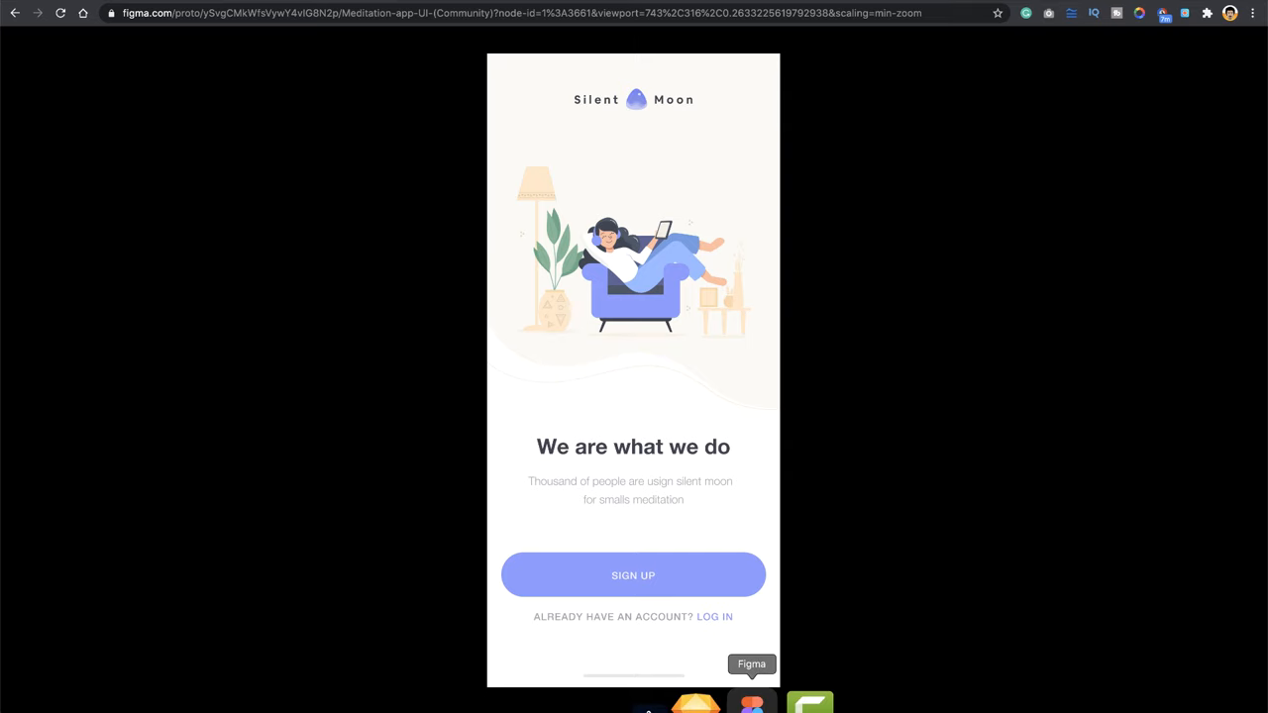
Set the prototype Device to an iPhone frame and return to the browser prototype.
{"action": "left_click", "coordinate": [1133, 11]}
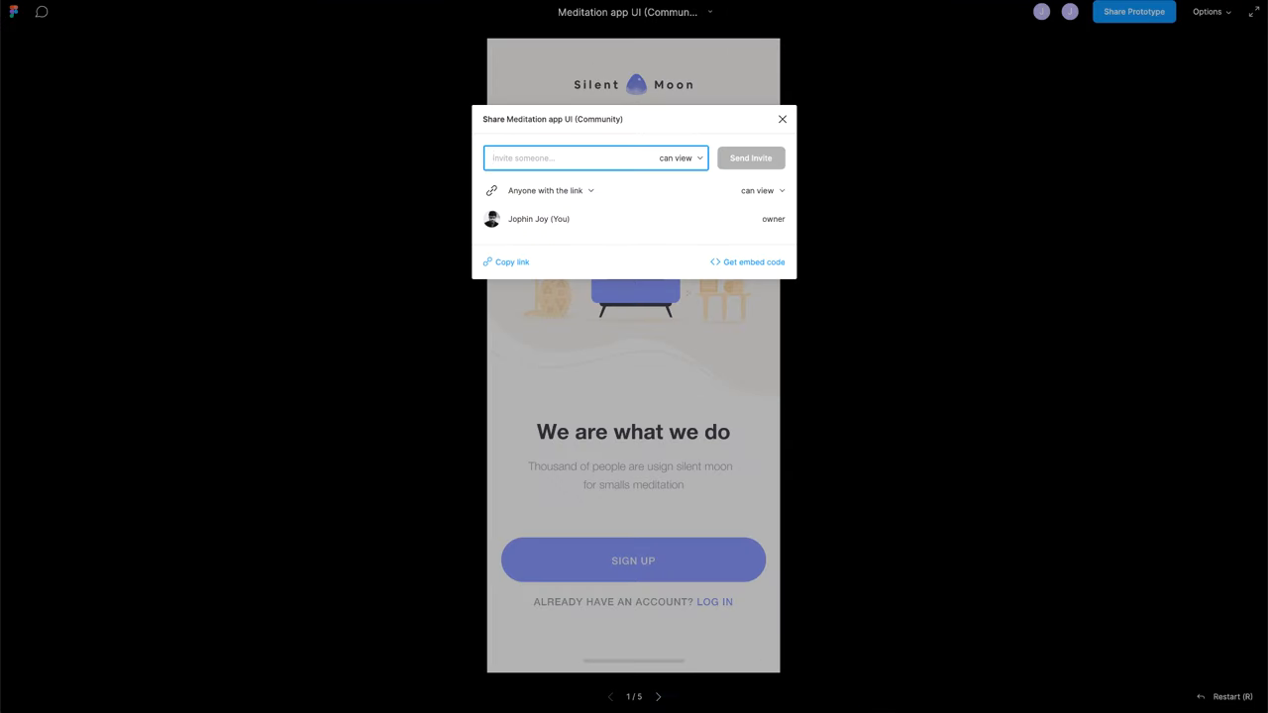
{"action": "left_click", "coordinate": [781, 119]}
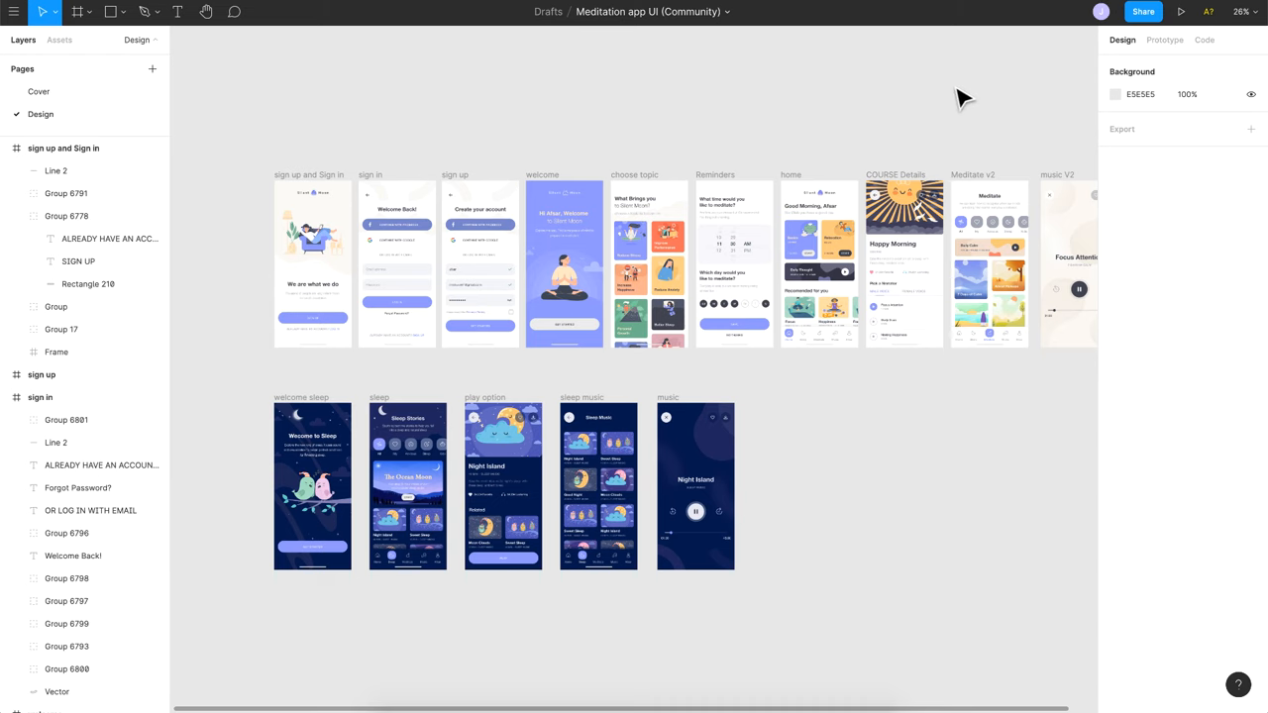
{"action": "left_click", "coordinate": [1165, 40]}
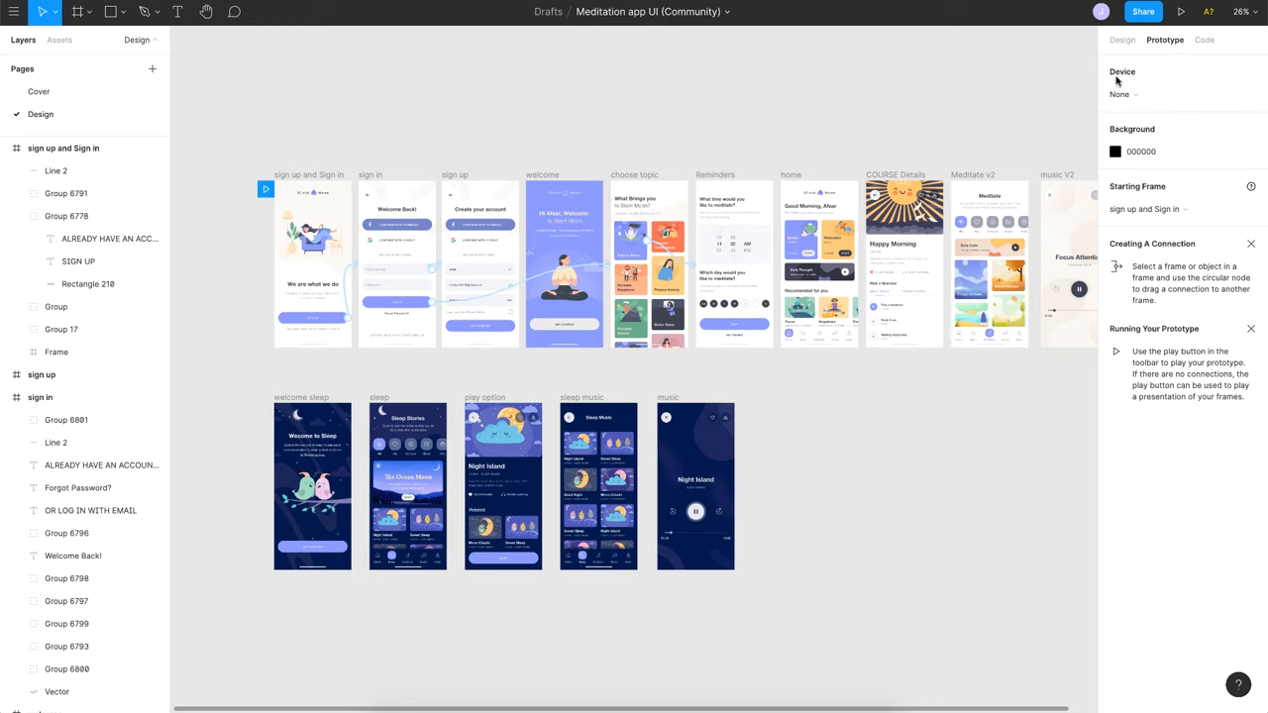
{"action": "left_click", "coordinate": [1159, 96]}
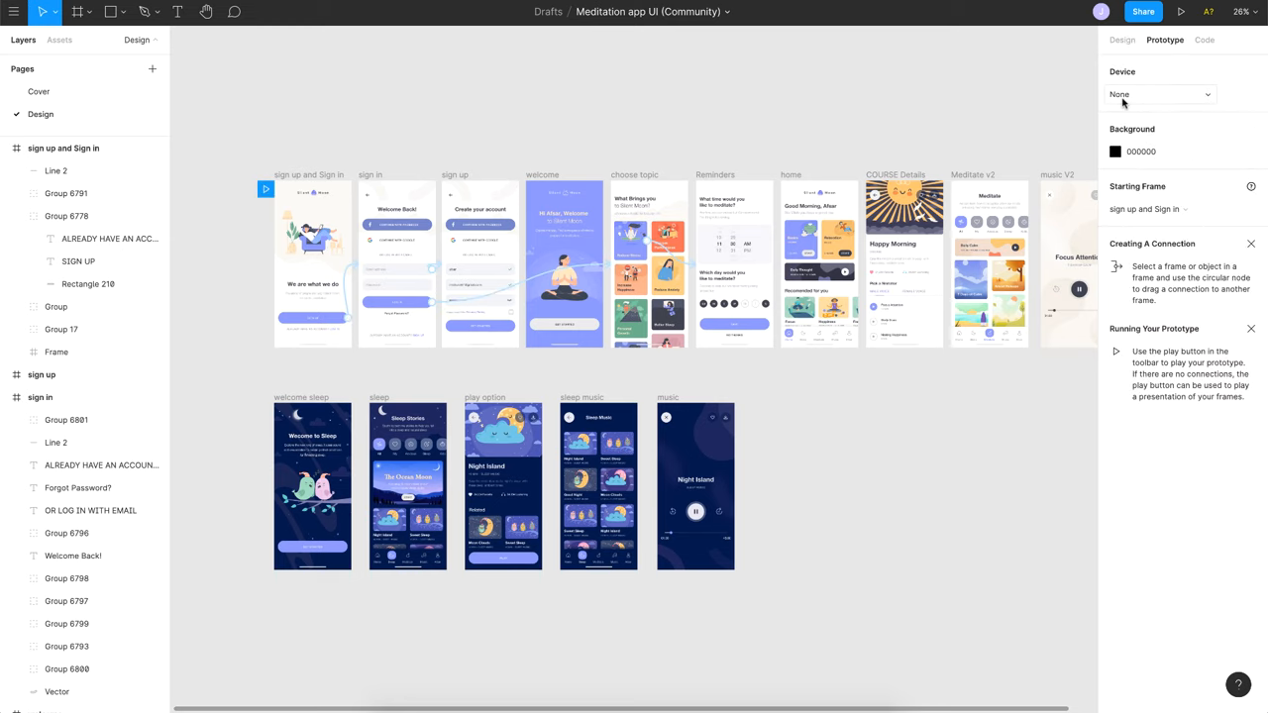
{"action": "left_click", "coordinate": [1159, 95]}
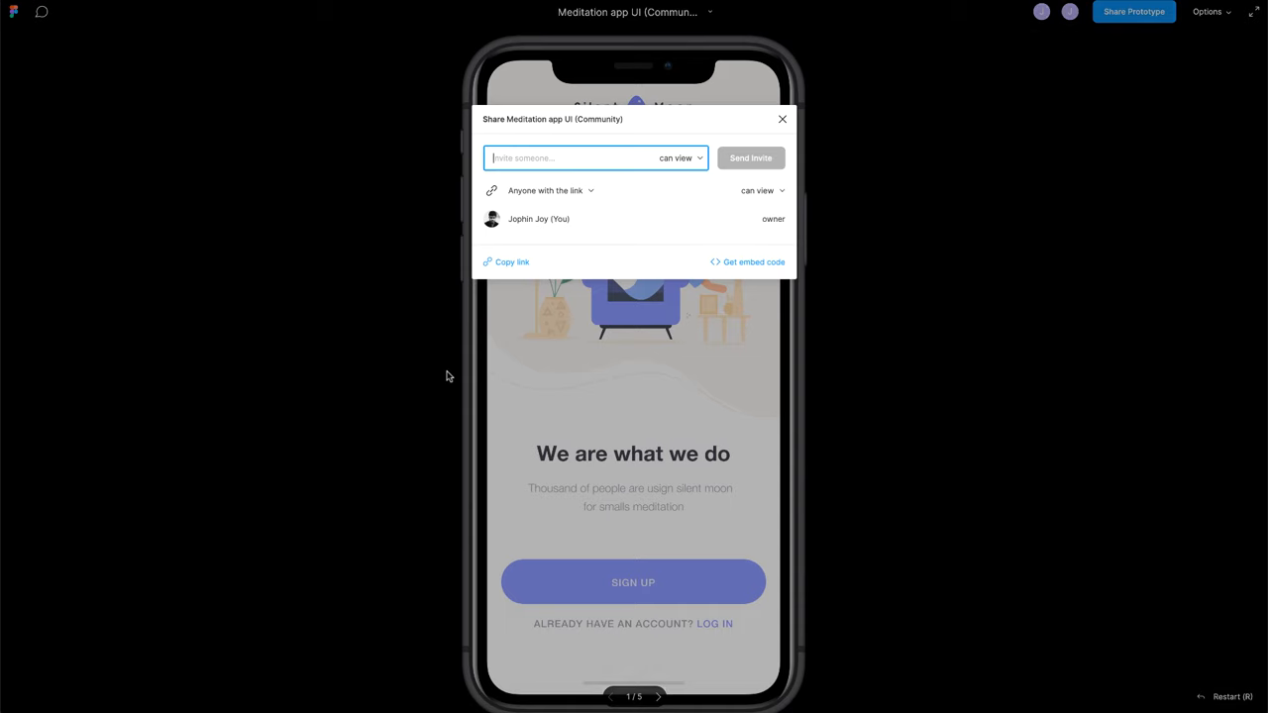
{"action": "left_click", "coordinate": [781, 118]}
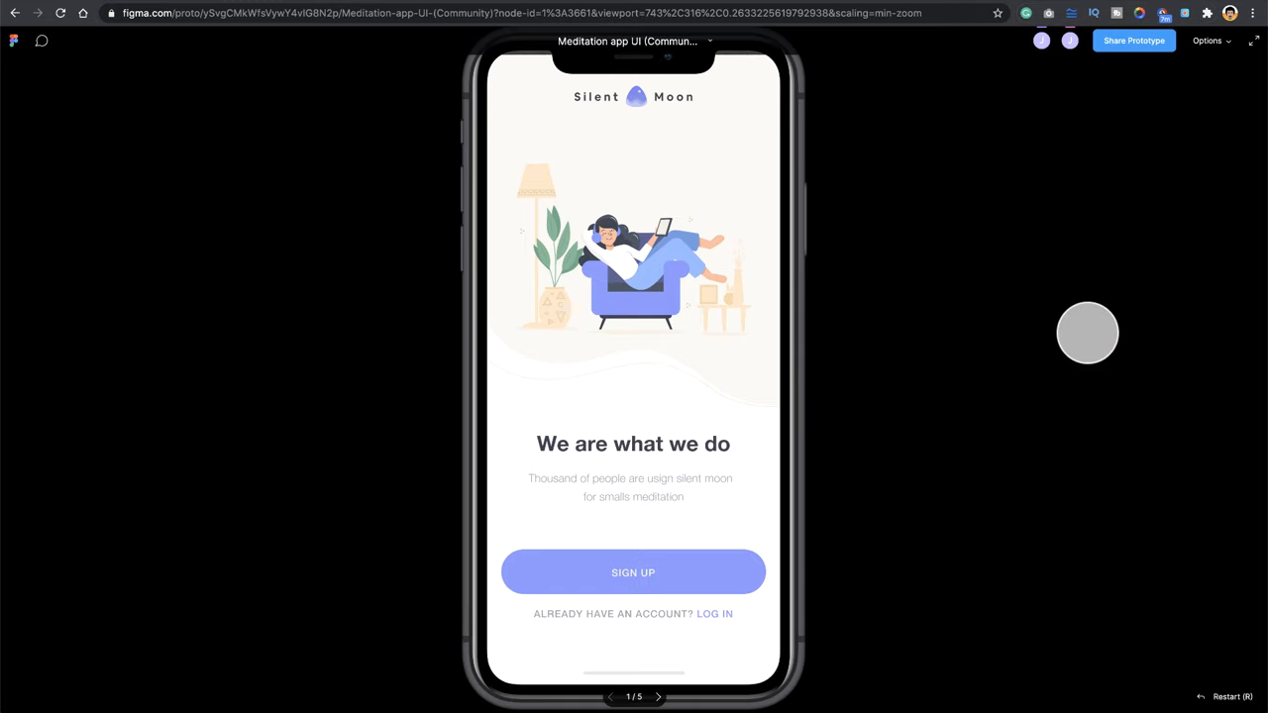
{"action": "mouse_move", "coordinate": [1101, 328]}
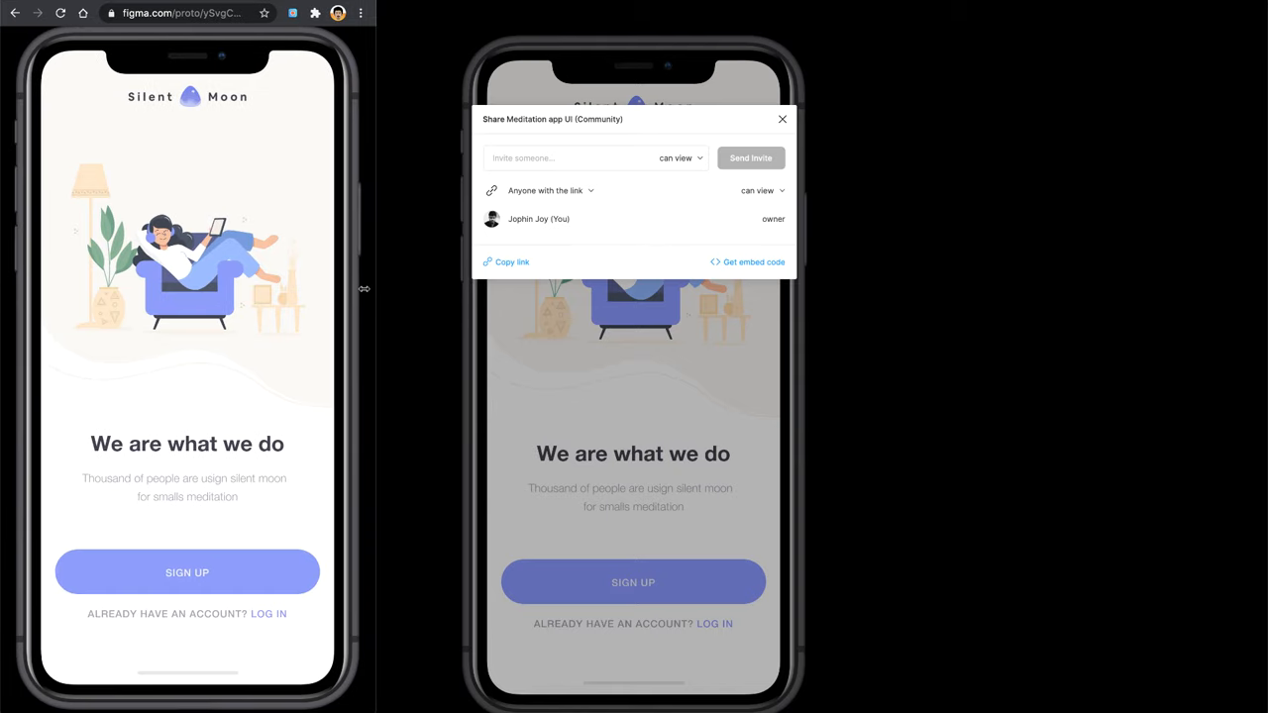
{"action": "mouse_move", "coordinate": [396, 31]}
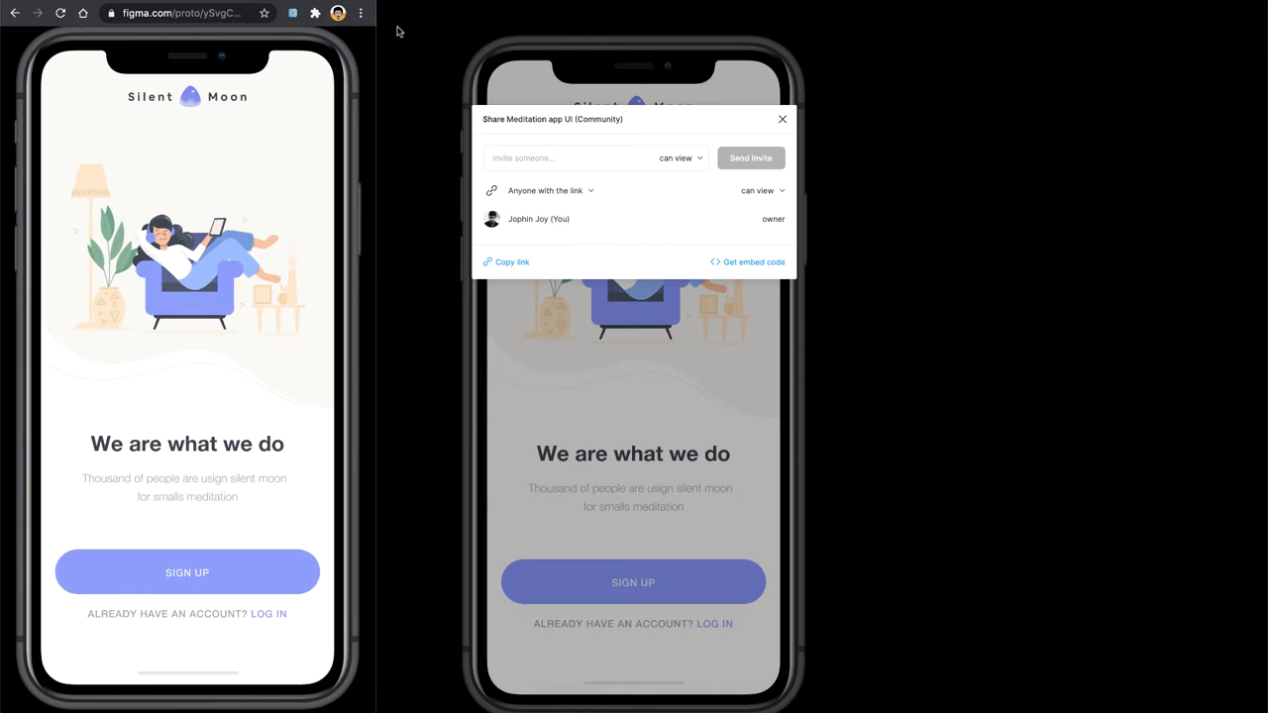
Bring the narrowed, phone-sized prototype window to the front.
{"action": "left_click", "coordinate": [783, 119]}
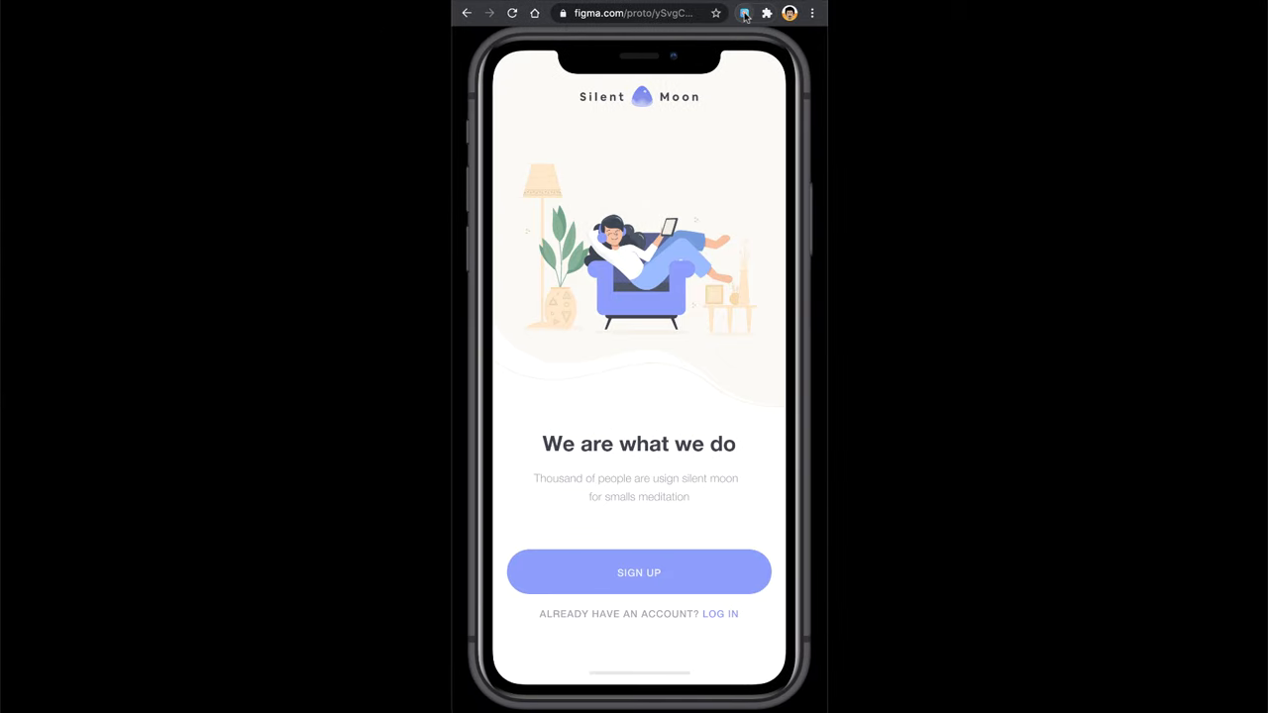
Record the Meditation app UI tab with Screen Recorder and click through SIGN UP screens.
{"action": "left_click", "coordinate": [744, 12]}
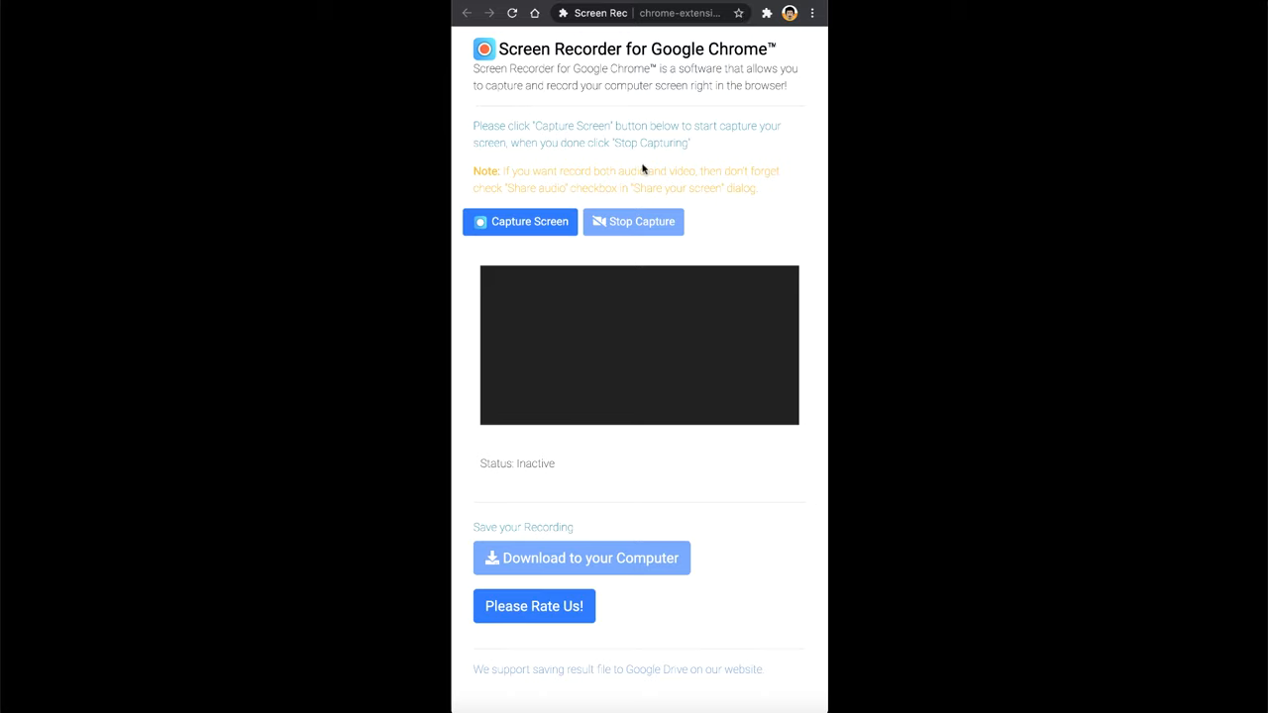
{"action": "left_click", "coordinate": [519, 222]}
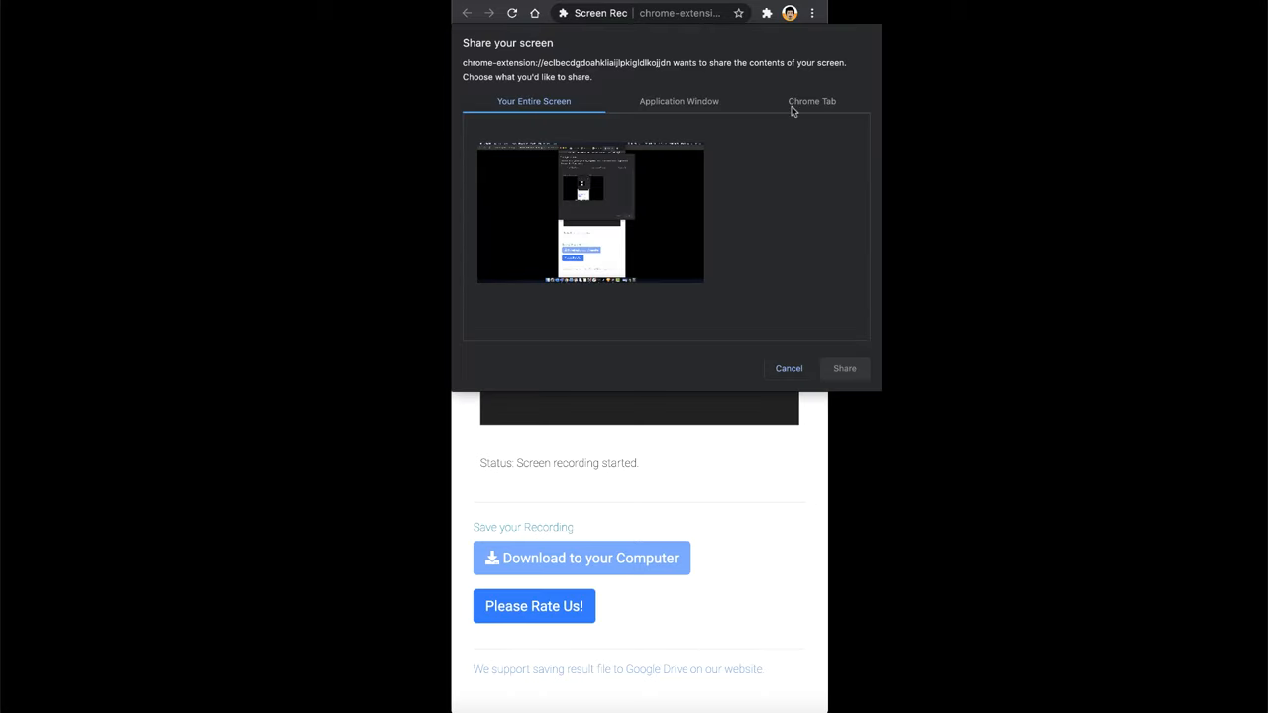
{"action": "left_click", "coordinate": [812, 101]}
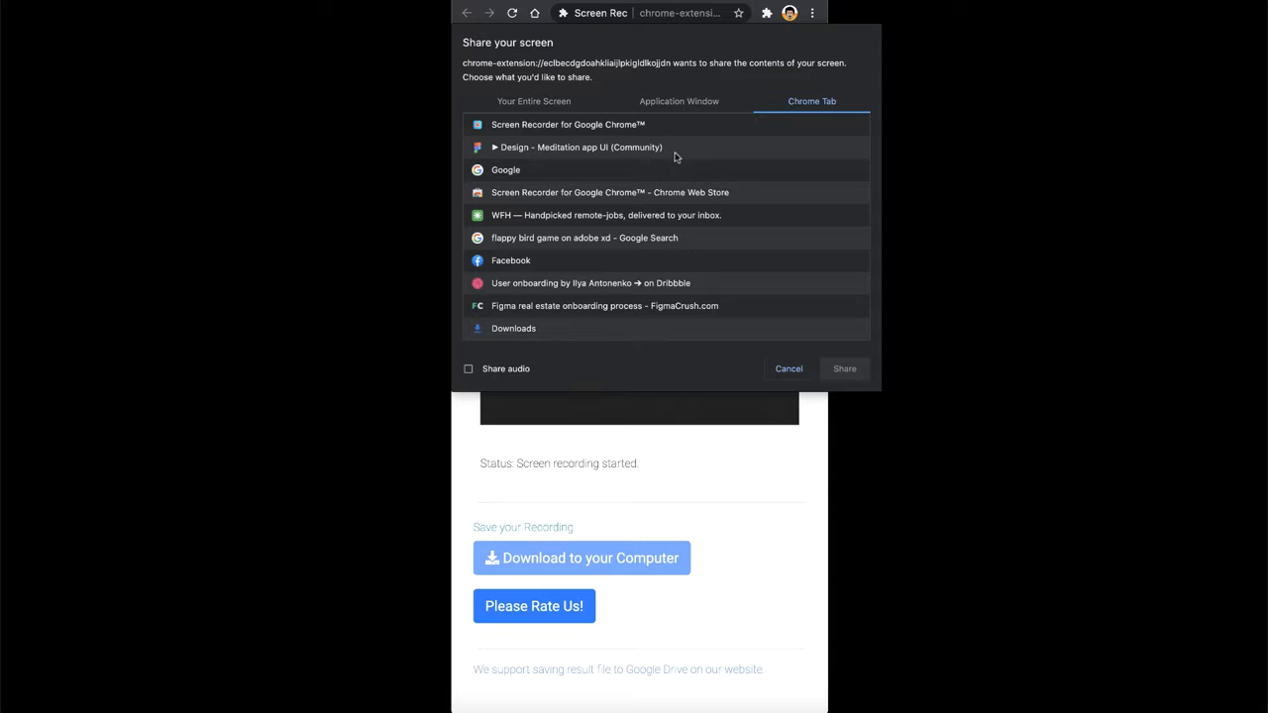
{"action": "mouse_move", "coordinate": [600, 147]}
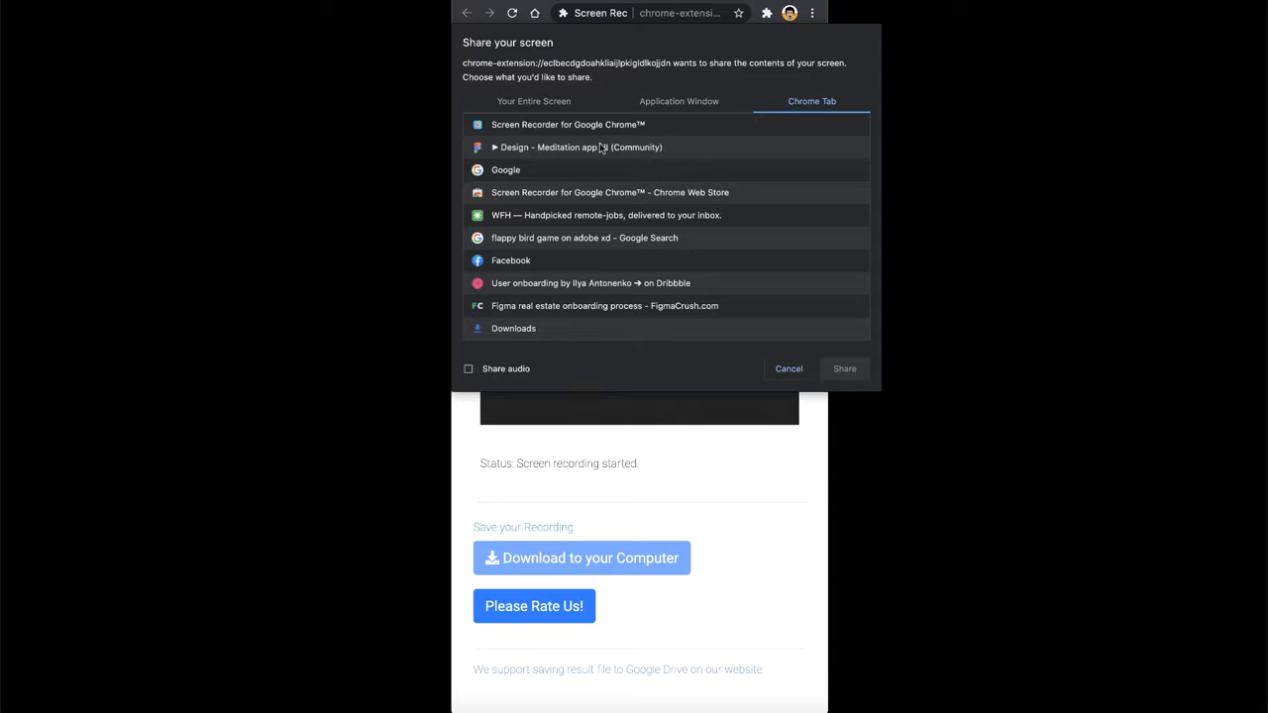
{"action": "left_click", "coordinate": [844, 368]}
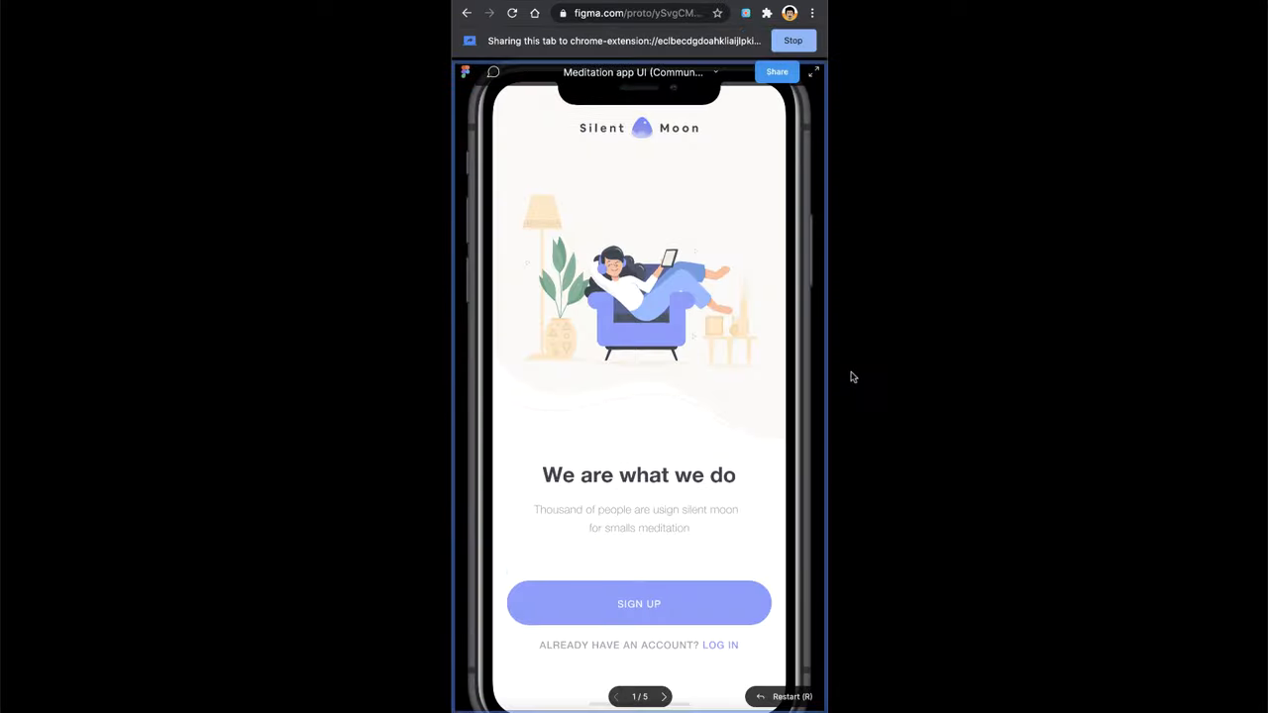
{"action": "left_click", "coordinate": [638, 602]}
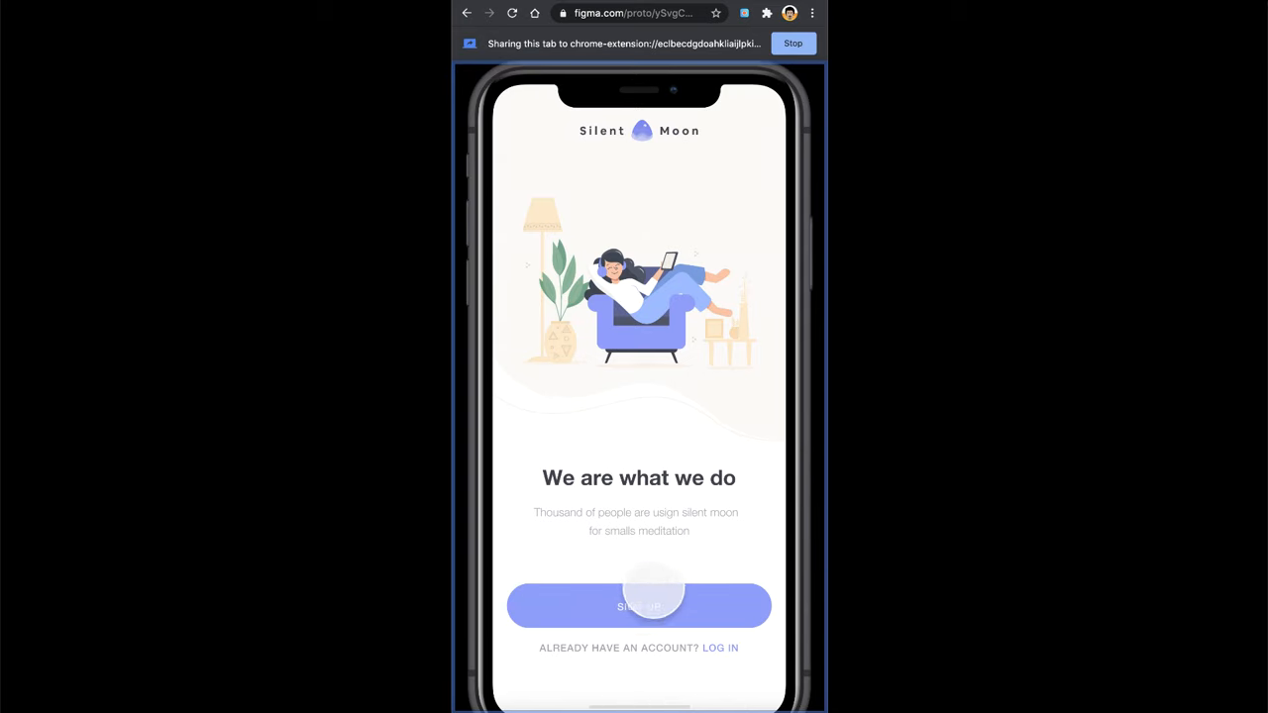
{"action": "left_click", "coordinate": [637, 606]}
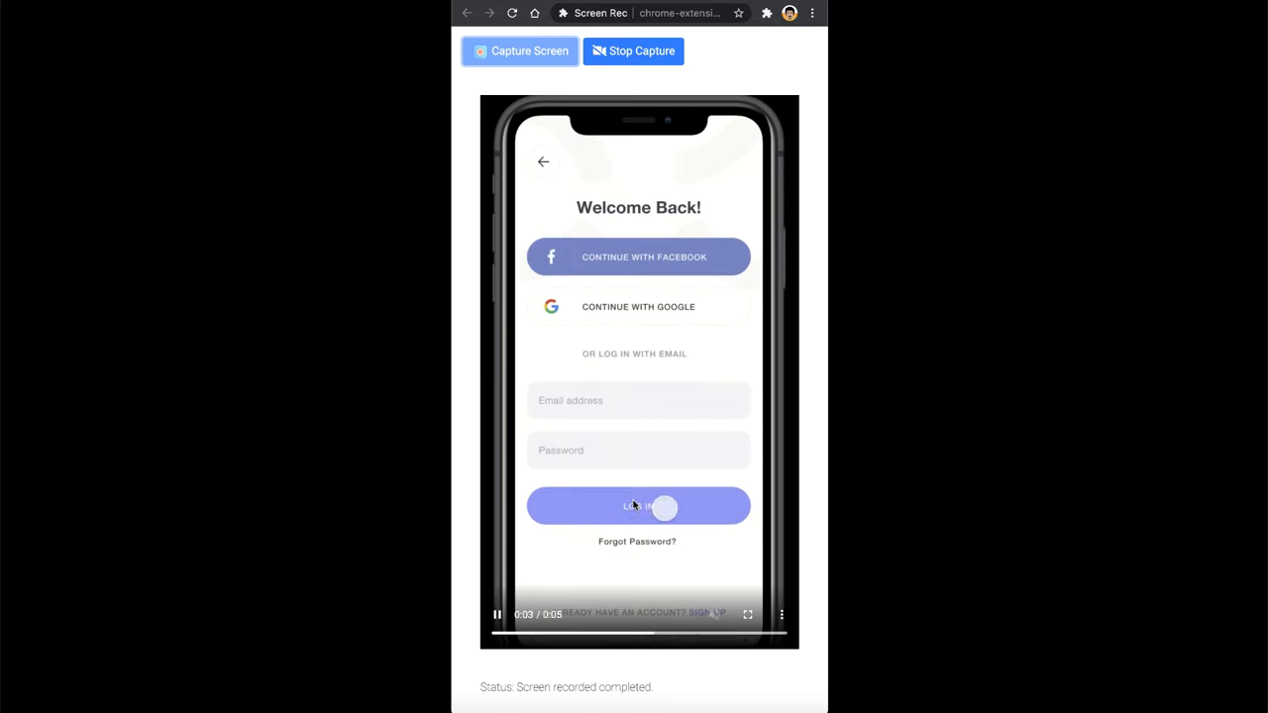
Stop the capture and download the recording as a WebM file.
{"action": "left_click", "coordinate": [638, 505]}
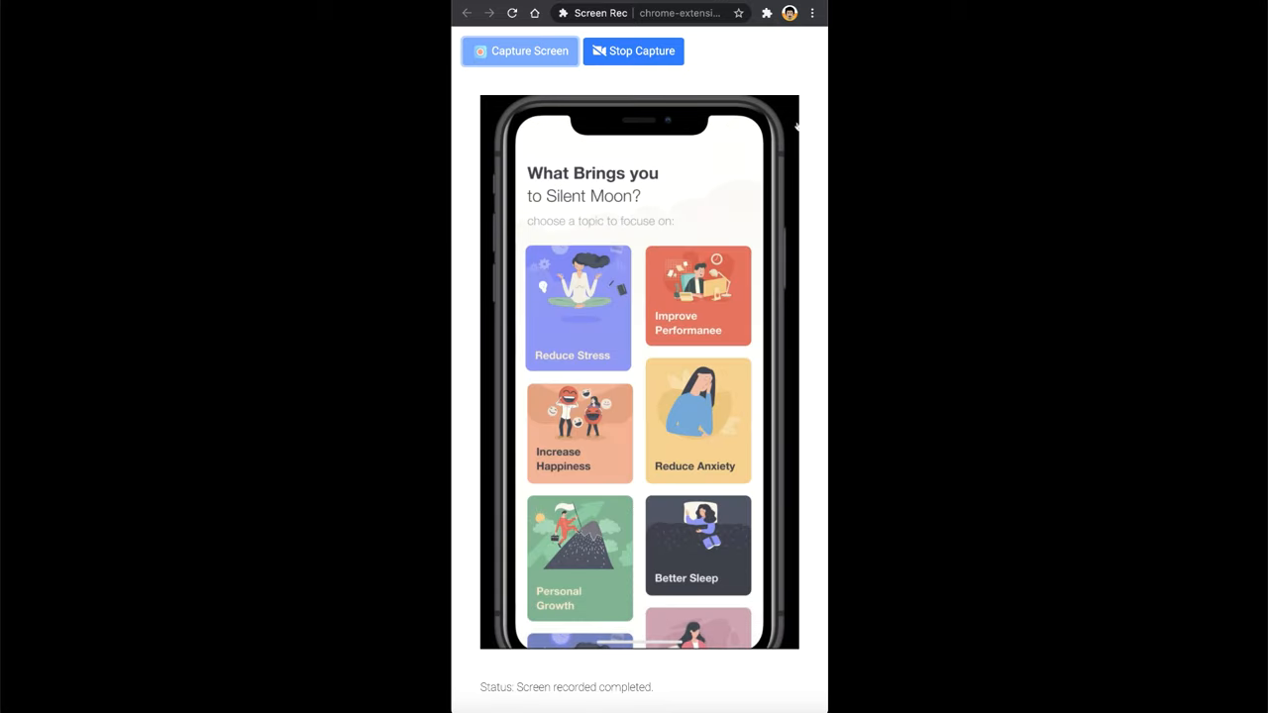
{"action": "left_click", "coordinate": [634, 51]}
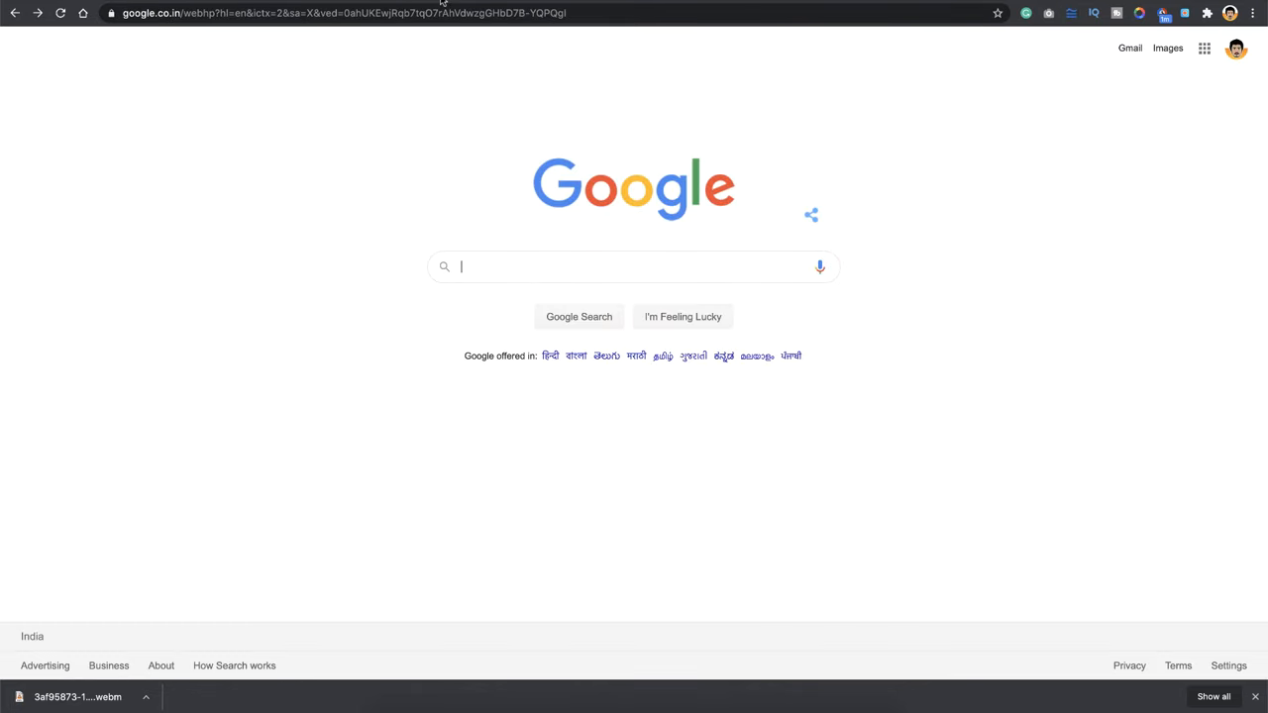
Search Google for 'webm to mp4' and open the Zamzar converter result.
{"action": "type", "text": "webm to m"}
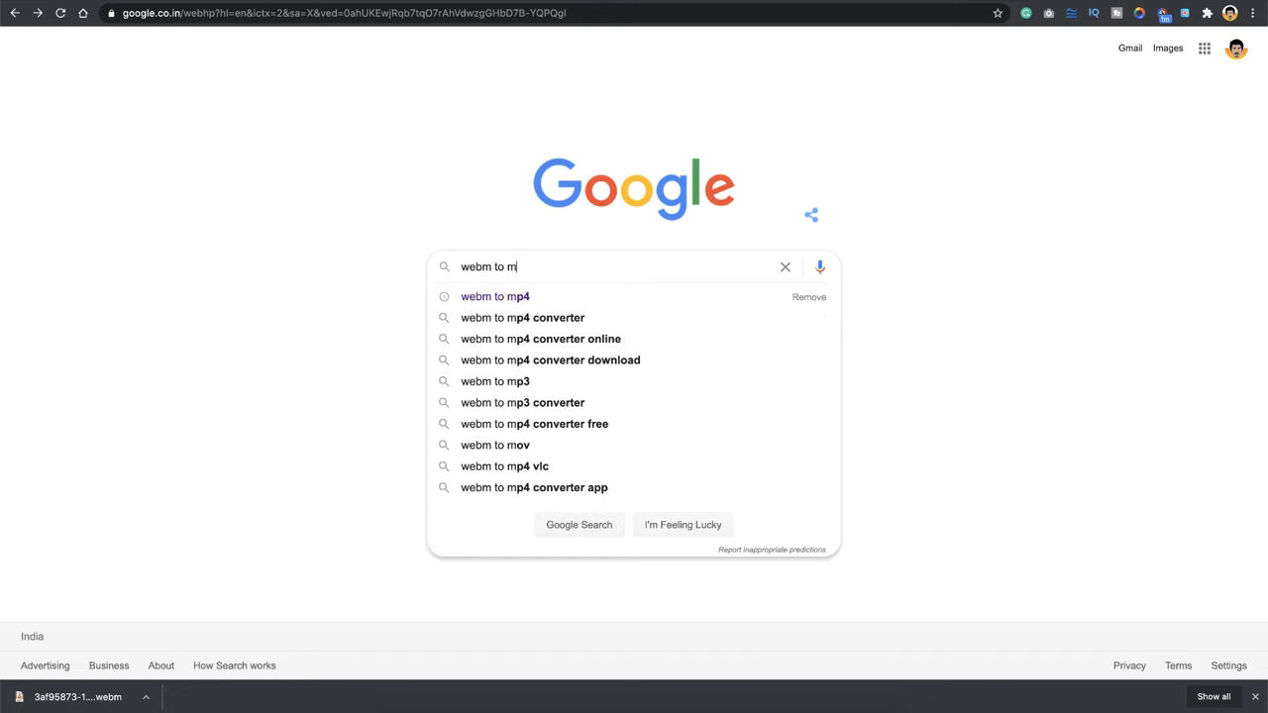
{"action": "left_click", "coordinate": [495, 297]}
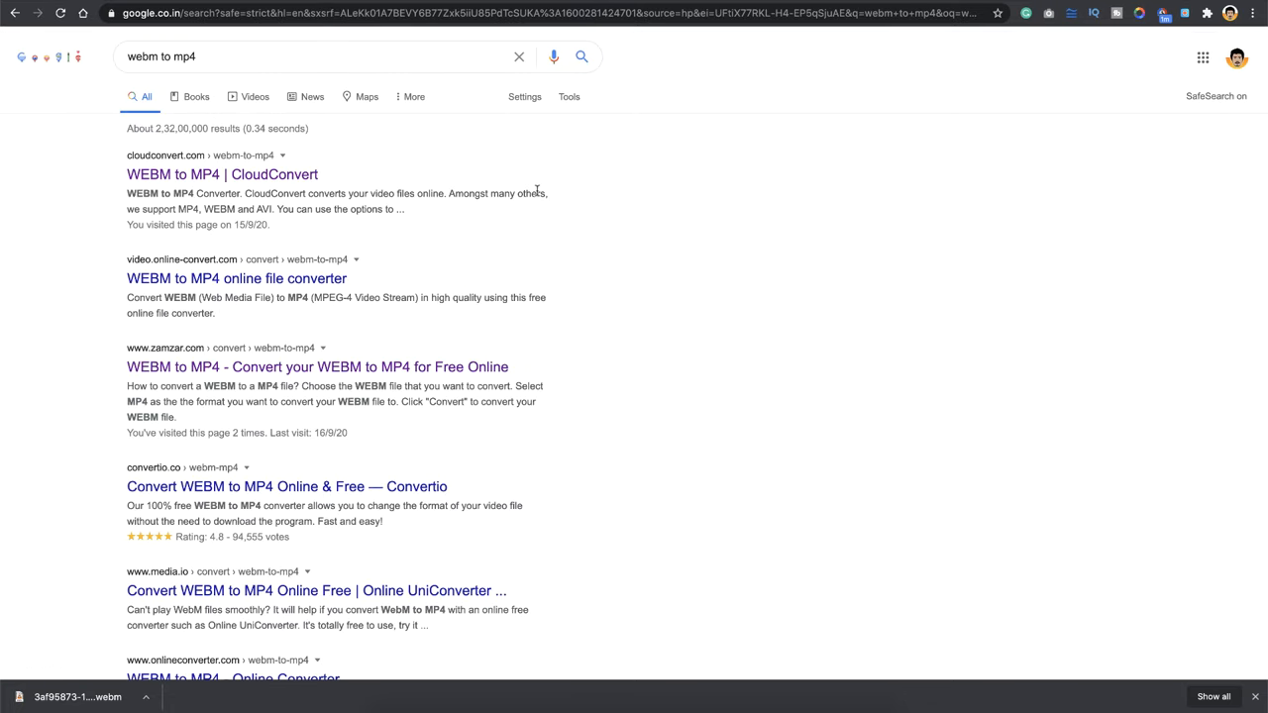
{"action": "scroll", "scroll_direction": "down", "scroll_amount": 3}
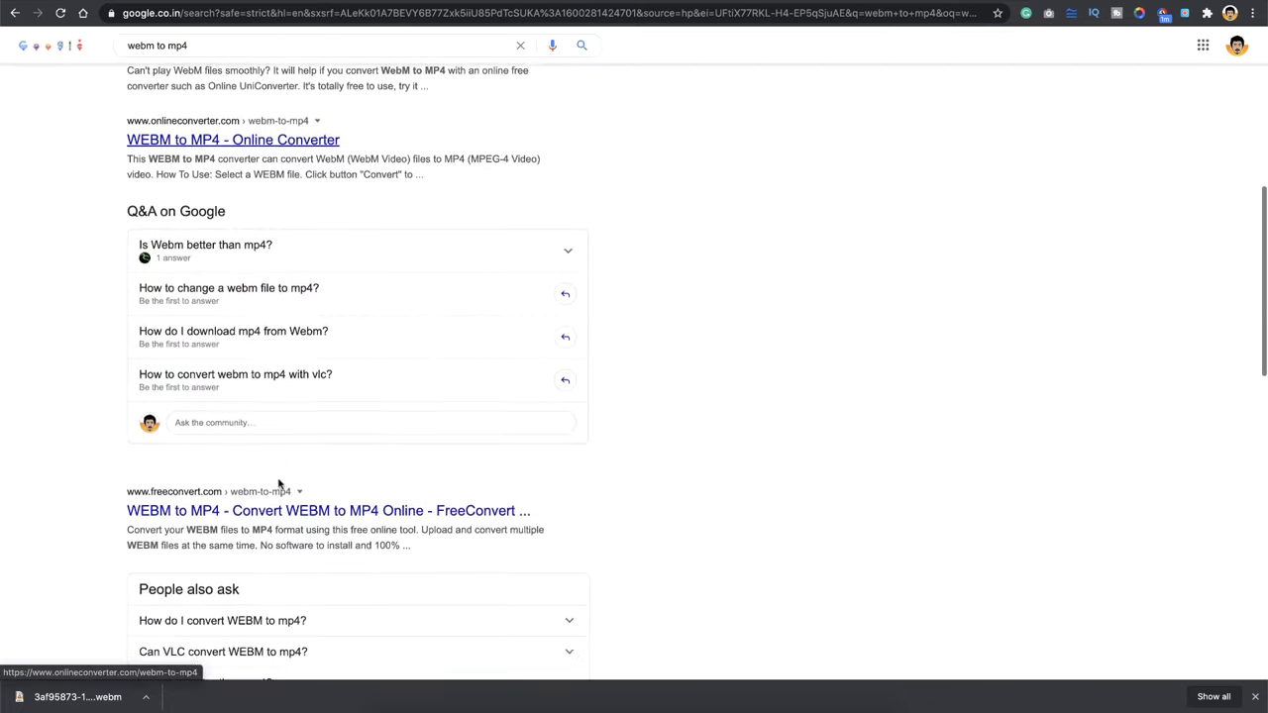
{"action": "scroll", "scroll_direction": "up", "scroll_amount": 3}
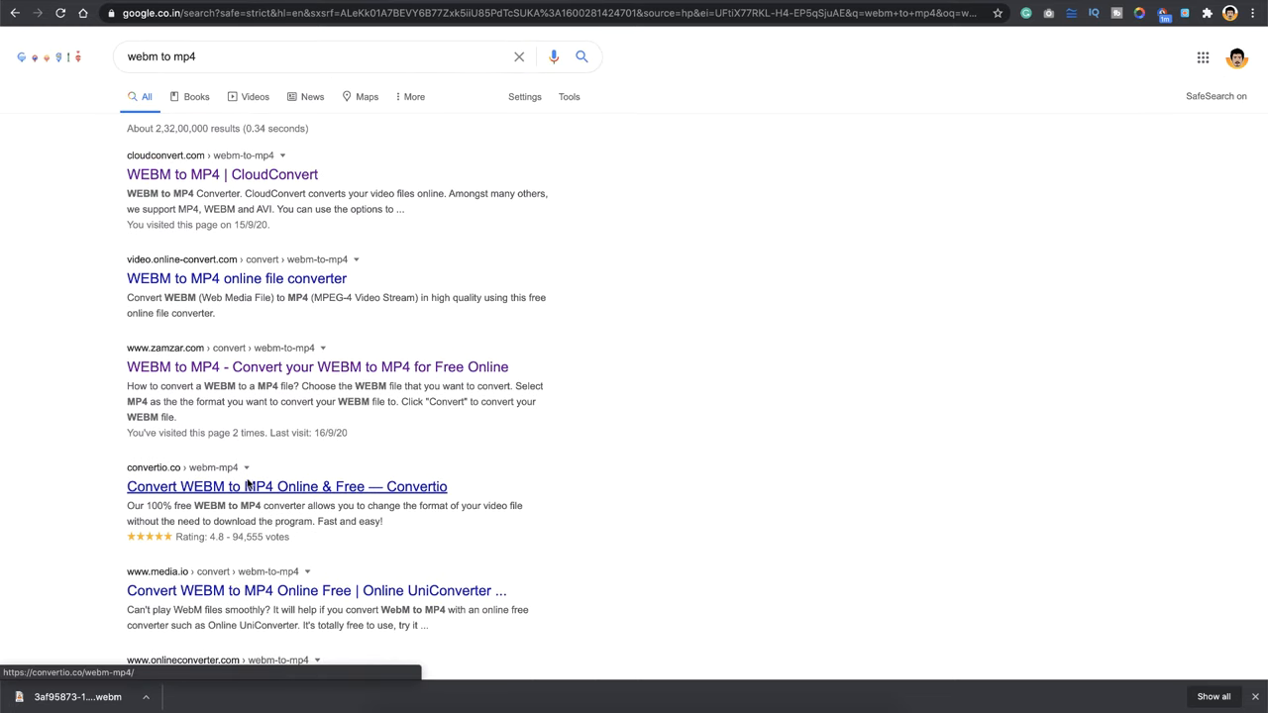
{"action": "mouse_move", "coordinate": [168, 366]}
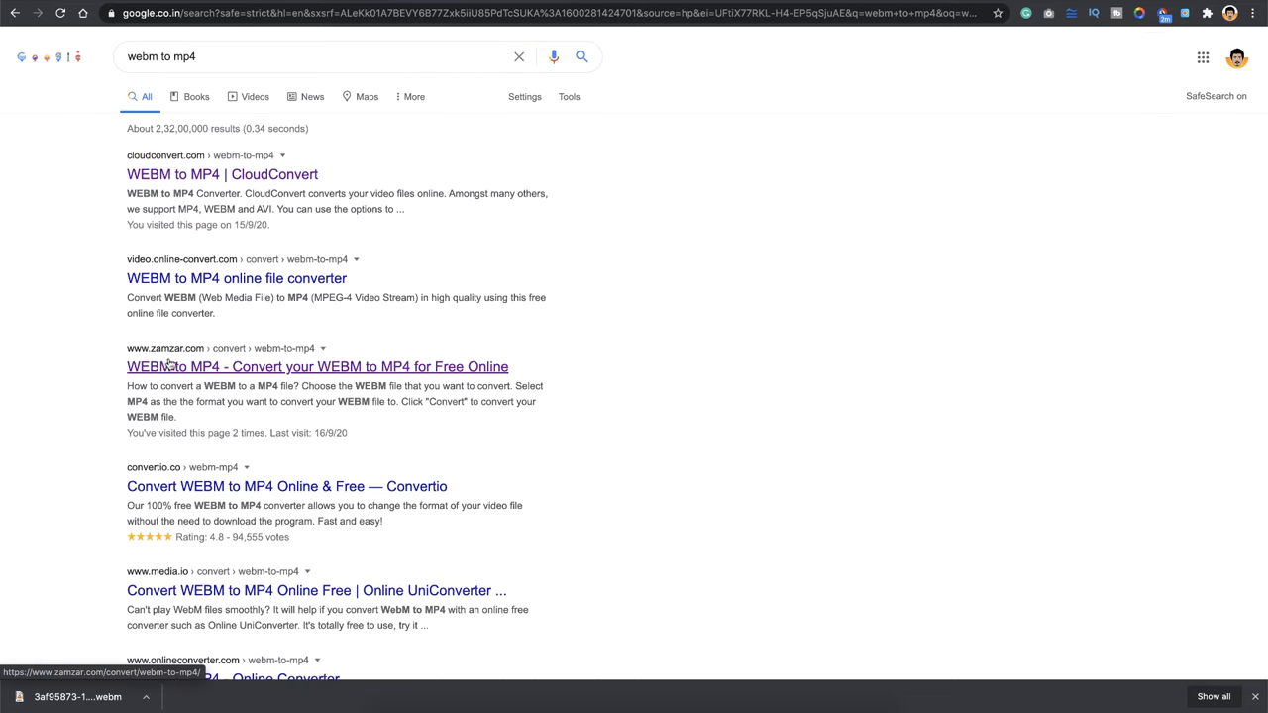
{"action": "left_click", "coordinate": [317, 366]}
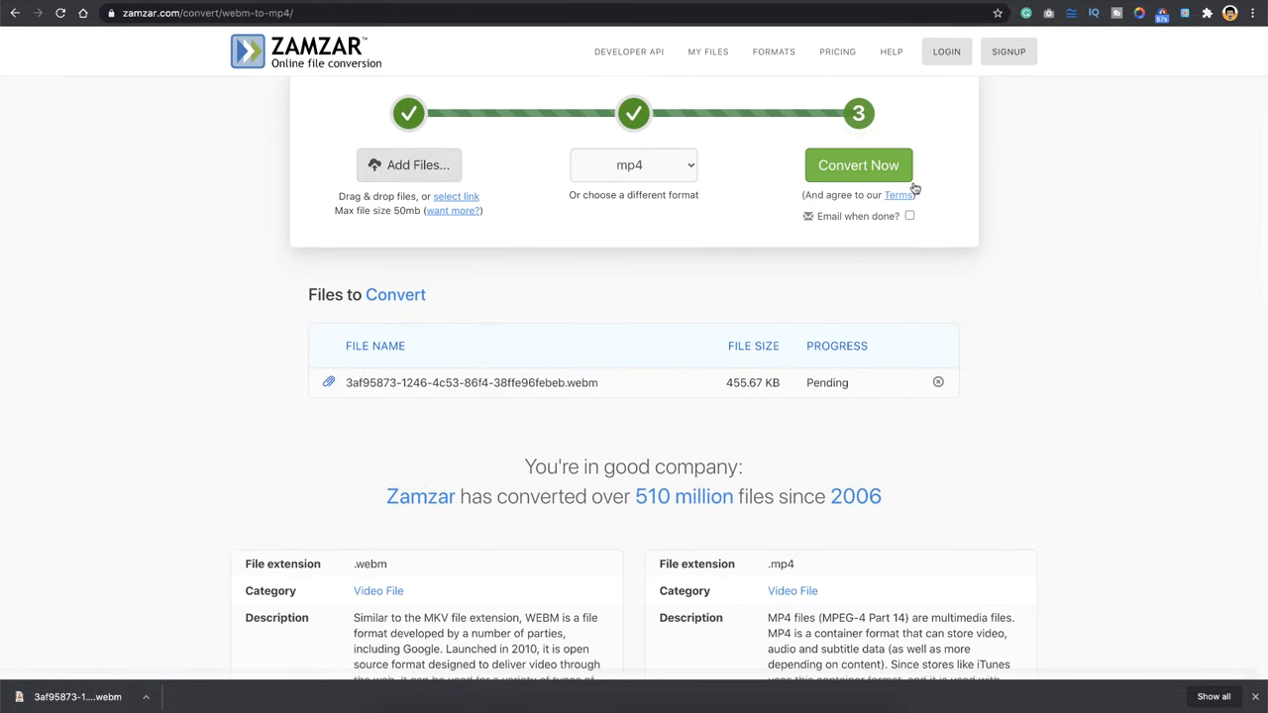
Start converting the queued webm recording to mp4 in Zamzar.
{"action": "left_click", "coordinate": [858, 166]}
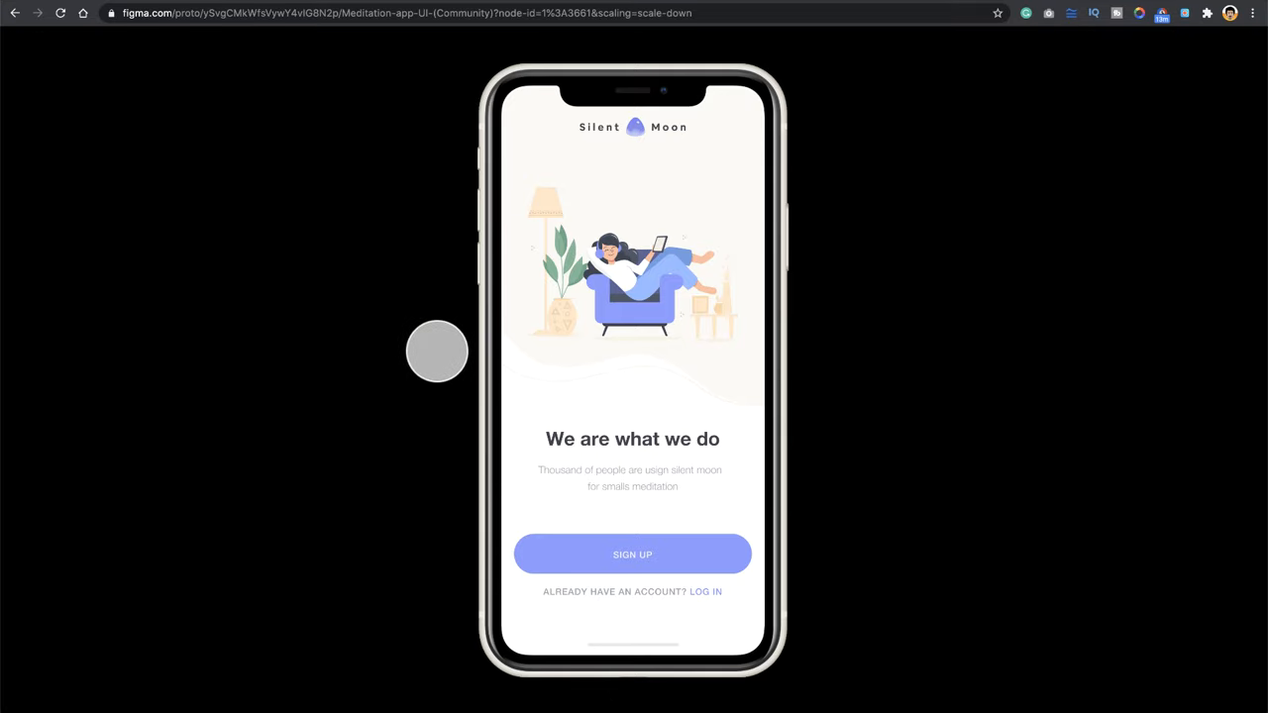
Leave the presentation and set the prototype background colour to FFFFFF.
{"action": "key", "text": "Escape"}
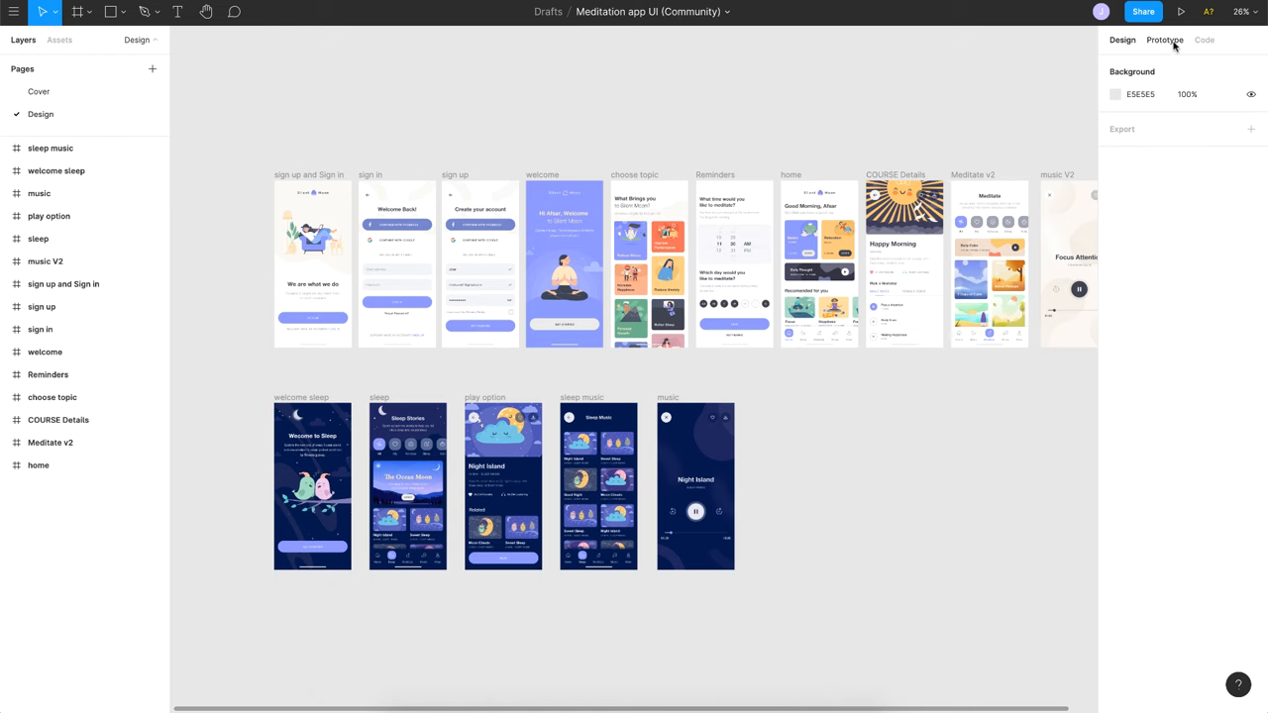
{"action": "left_click", "coordinate": [1165, 40]}
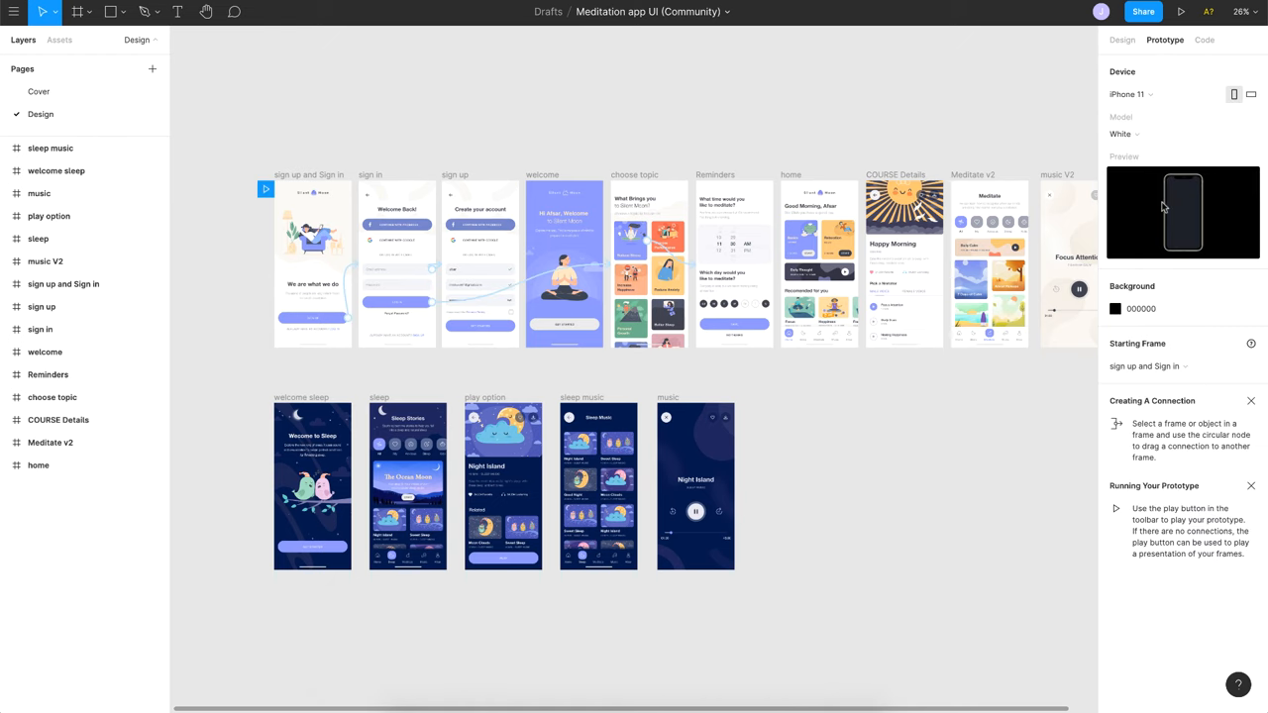
{"action": "left_click", "coordinate": [1153, 309]}
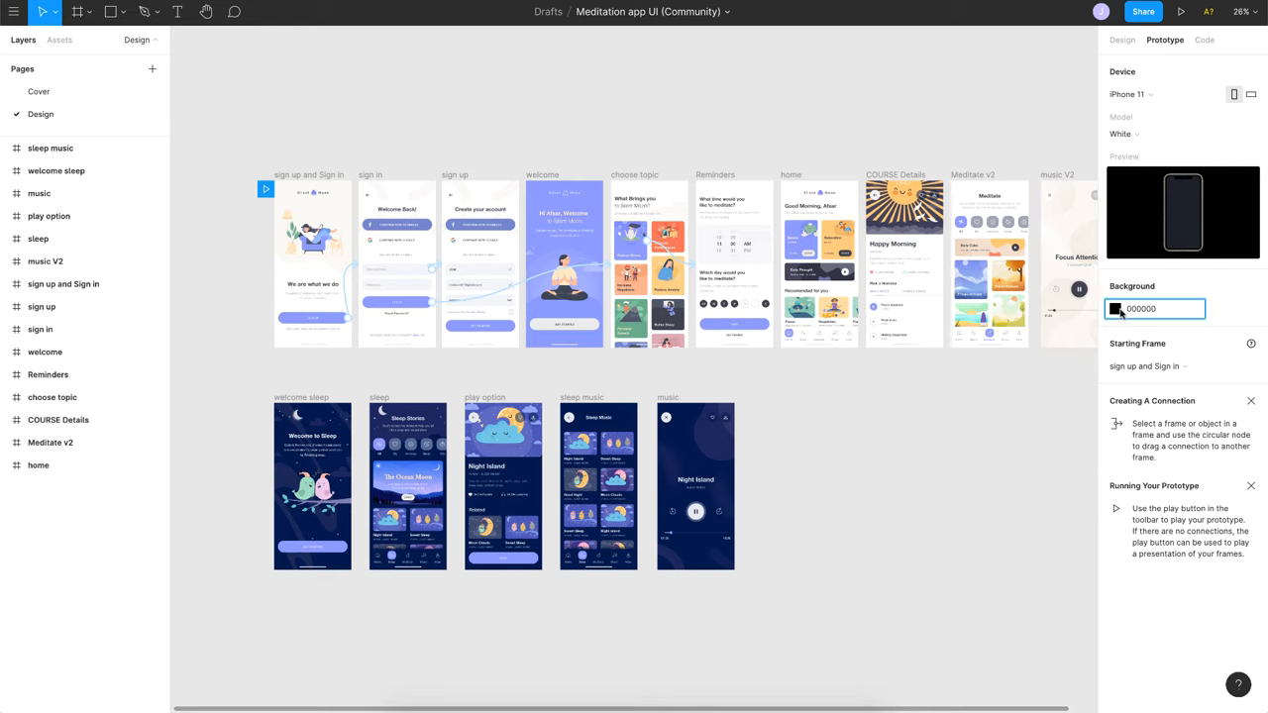
{"action": "left_click", "coordinate": [1118, 310]}
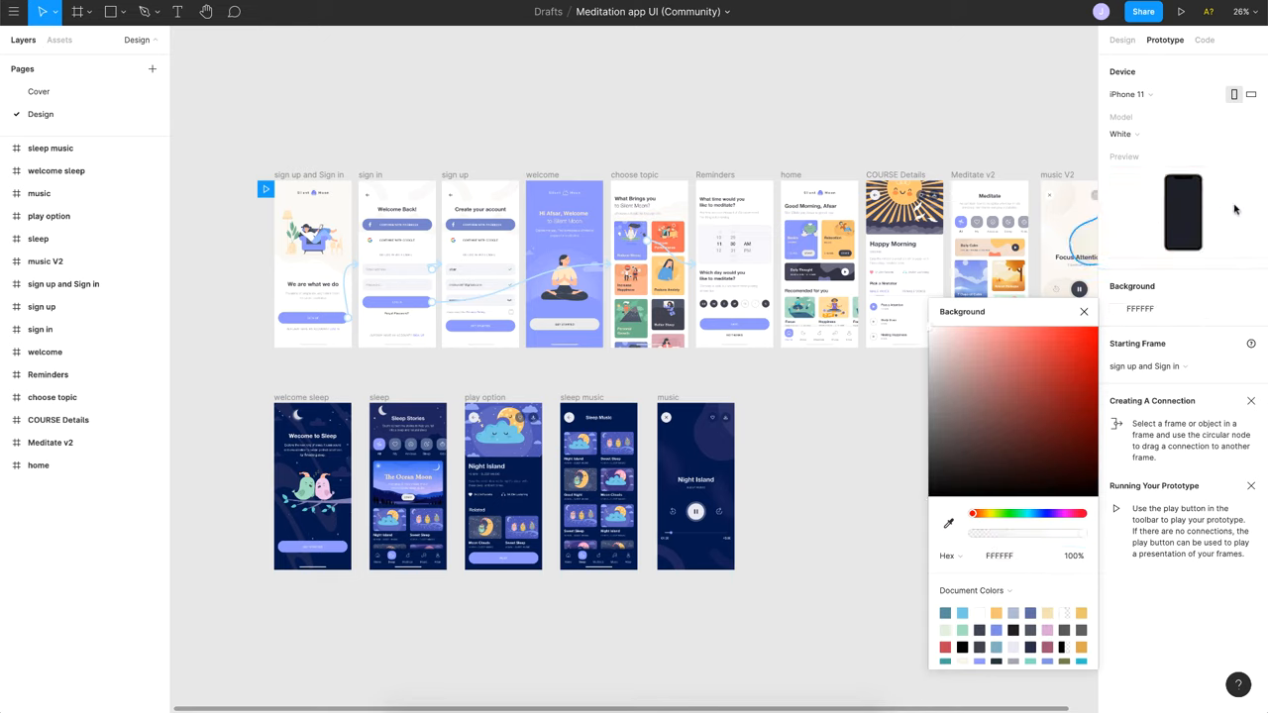
{"action": "mouse_move", "coordinate": [1141, 158]}
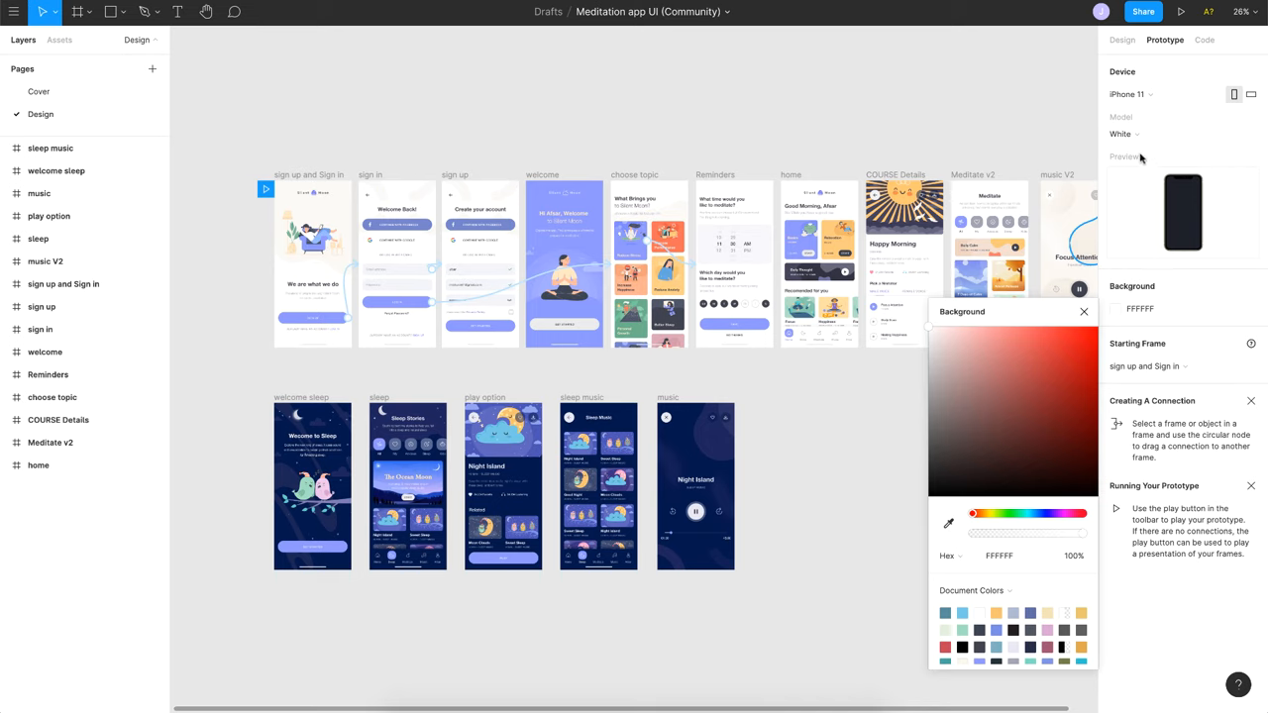
Switch the device model to Black and play the prototype again.
{"action": "left_click", "coordinate": [1121, 135]}
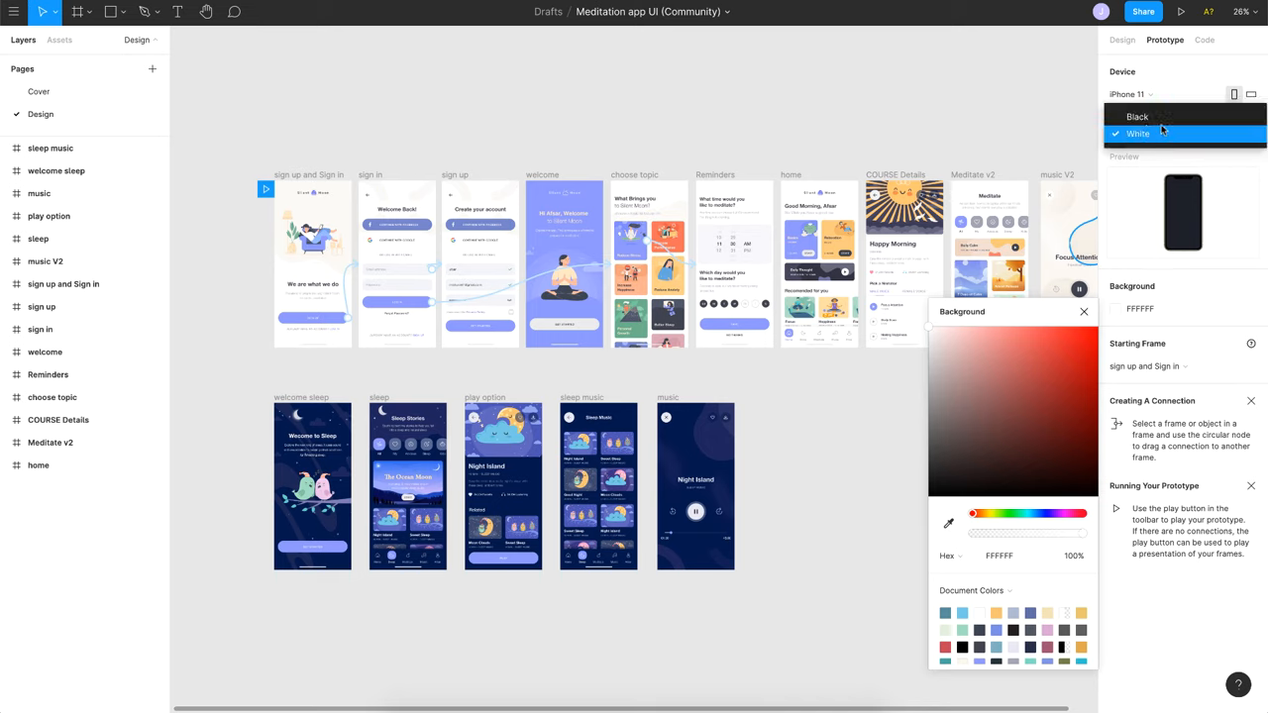
{"action": "left_click", "coordinate": [1137, 115]}
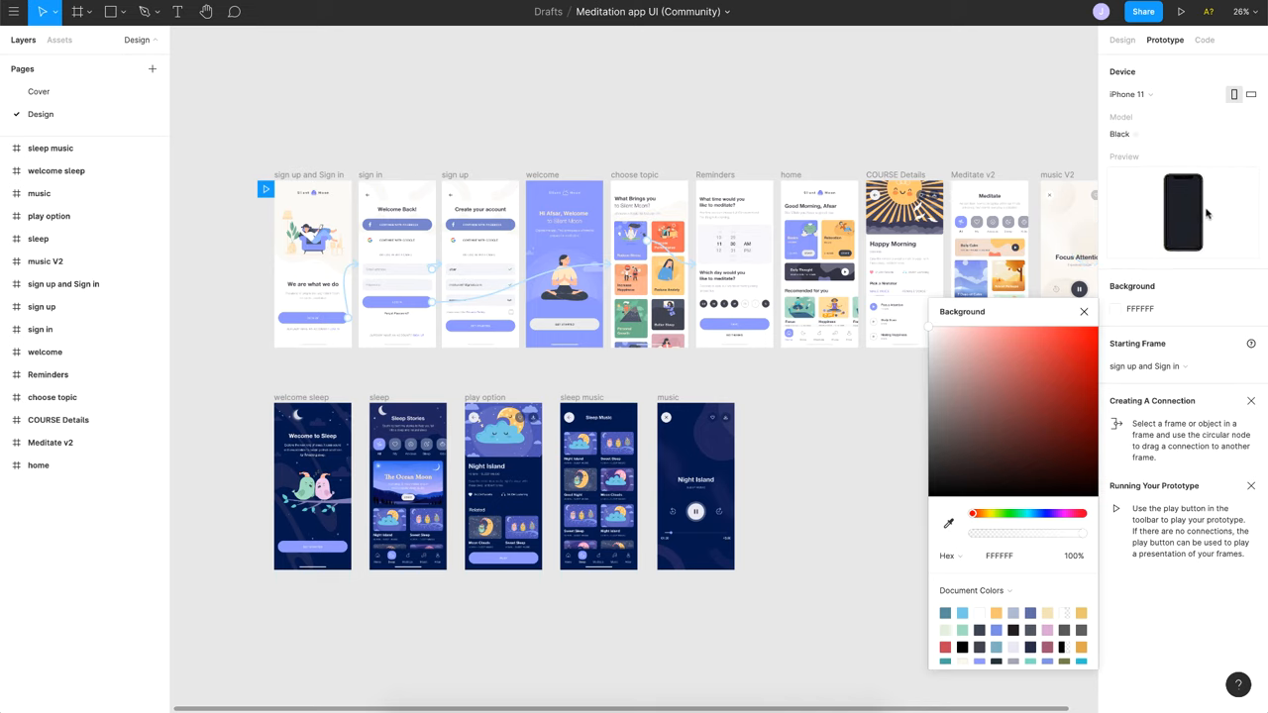
{"action": "left_click", "coordinate": [1181, 11]}
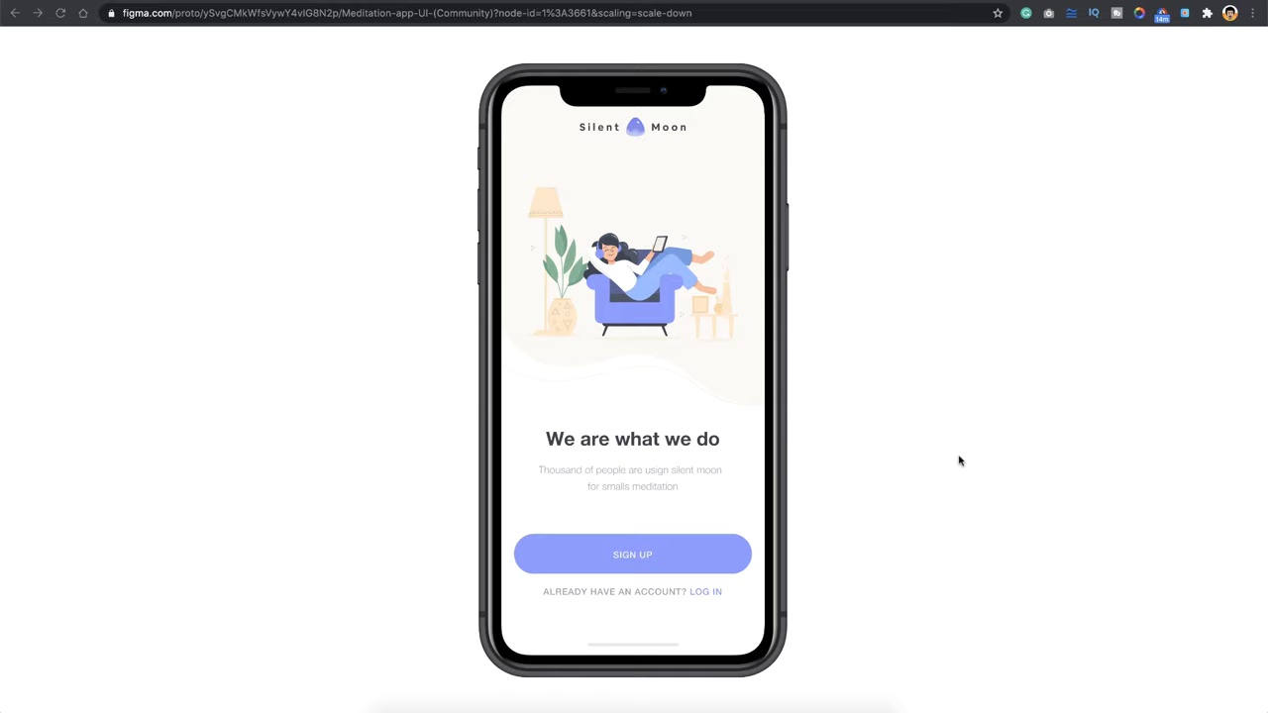
Launch QuickTime Player via Spotlight, dismiss its open dialog, and advance the prototype past Sign Up.
{"action": "type", "text": "quickTime Player"}
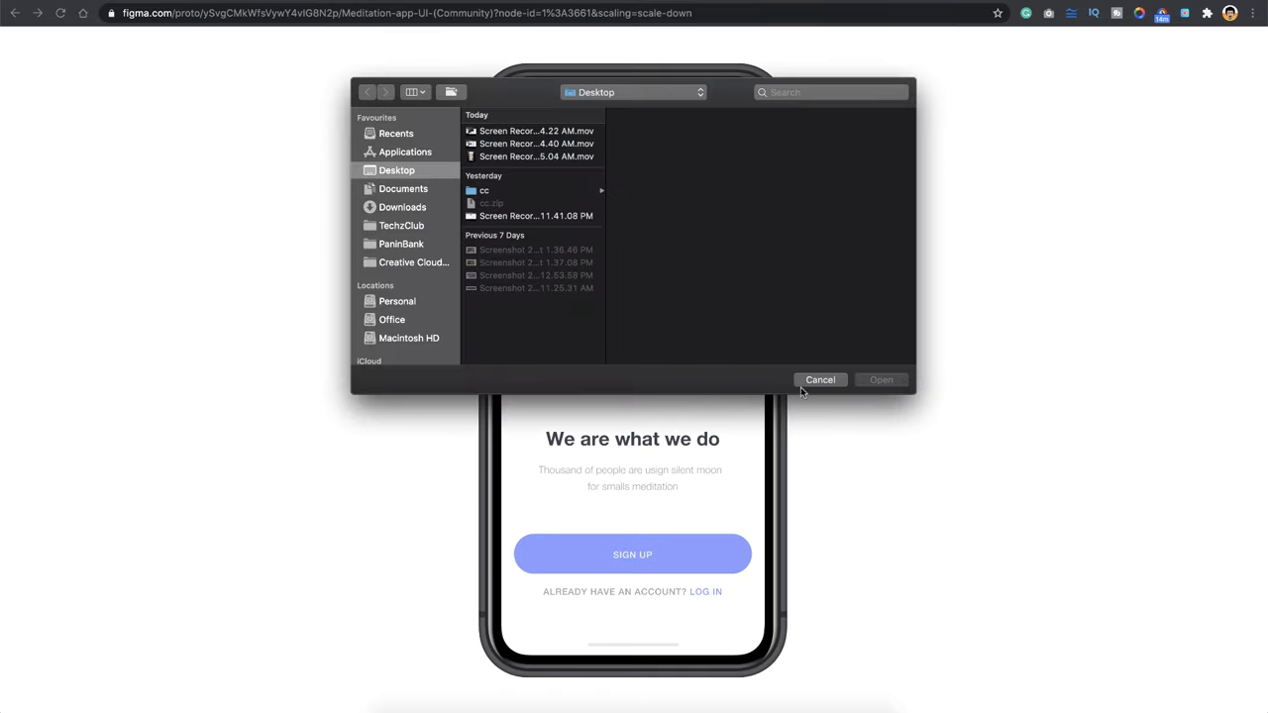
{"action": "left_click", "coordinate": [820, 380]}
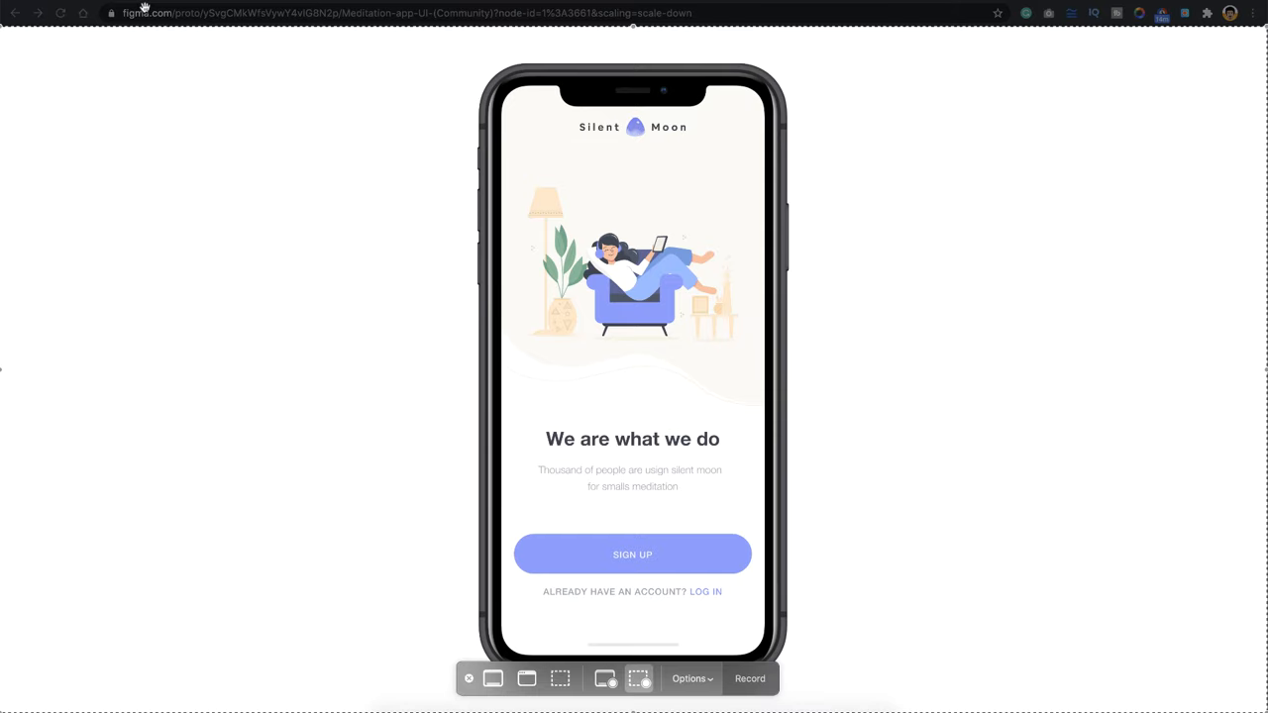
{"action": "mouse_move", "coordinate": [682, 703]}
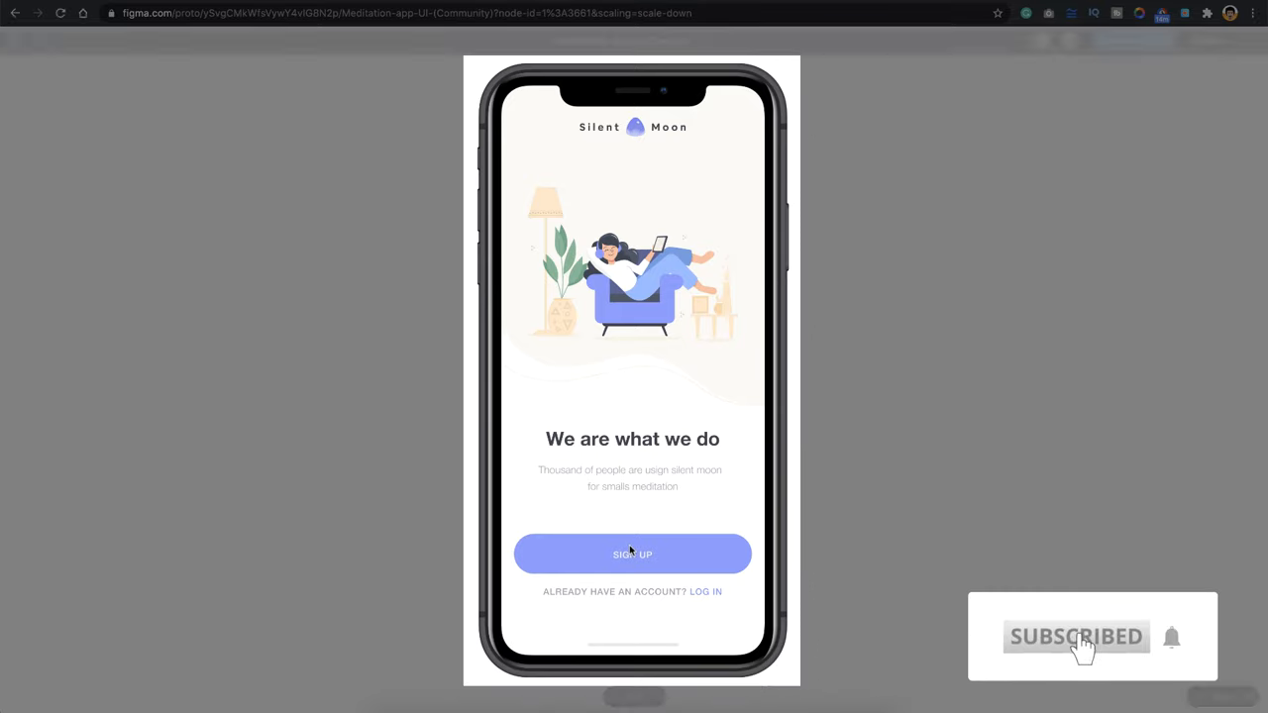
{"action": "left_click", "coordinate": [632, 555]}
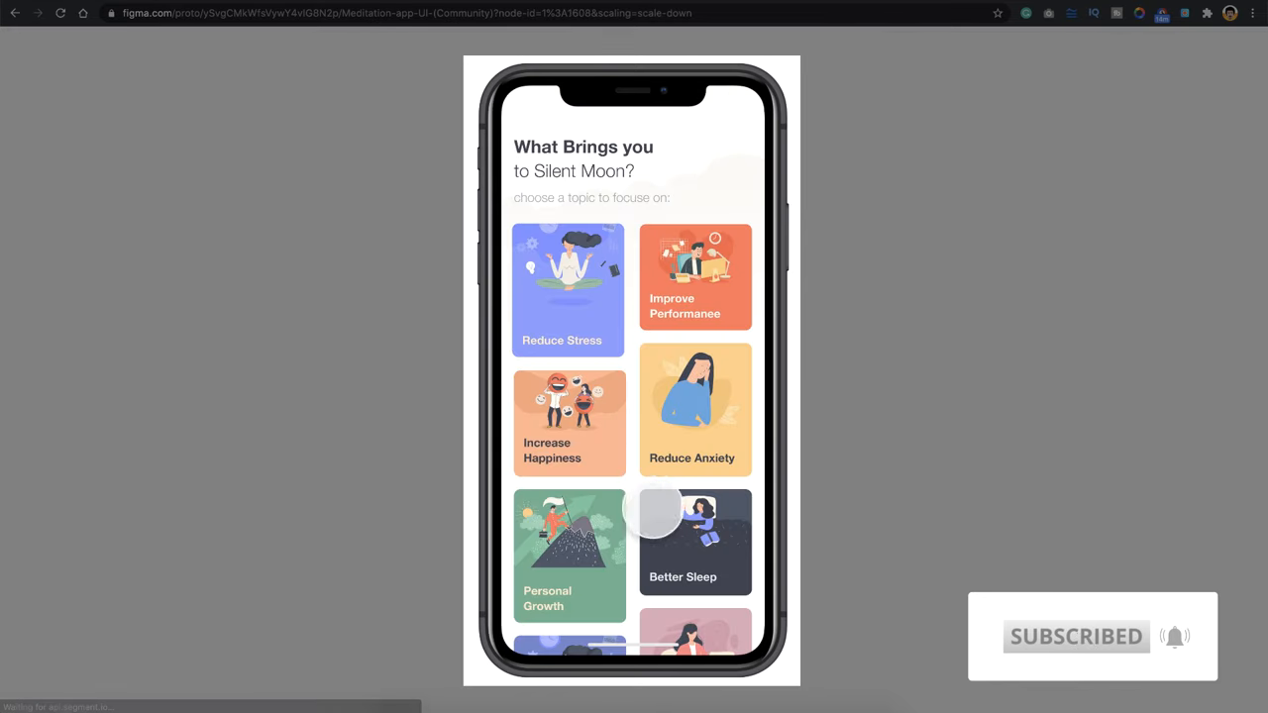